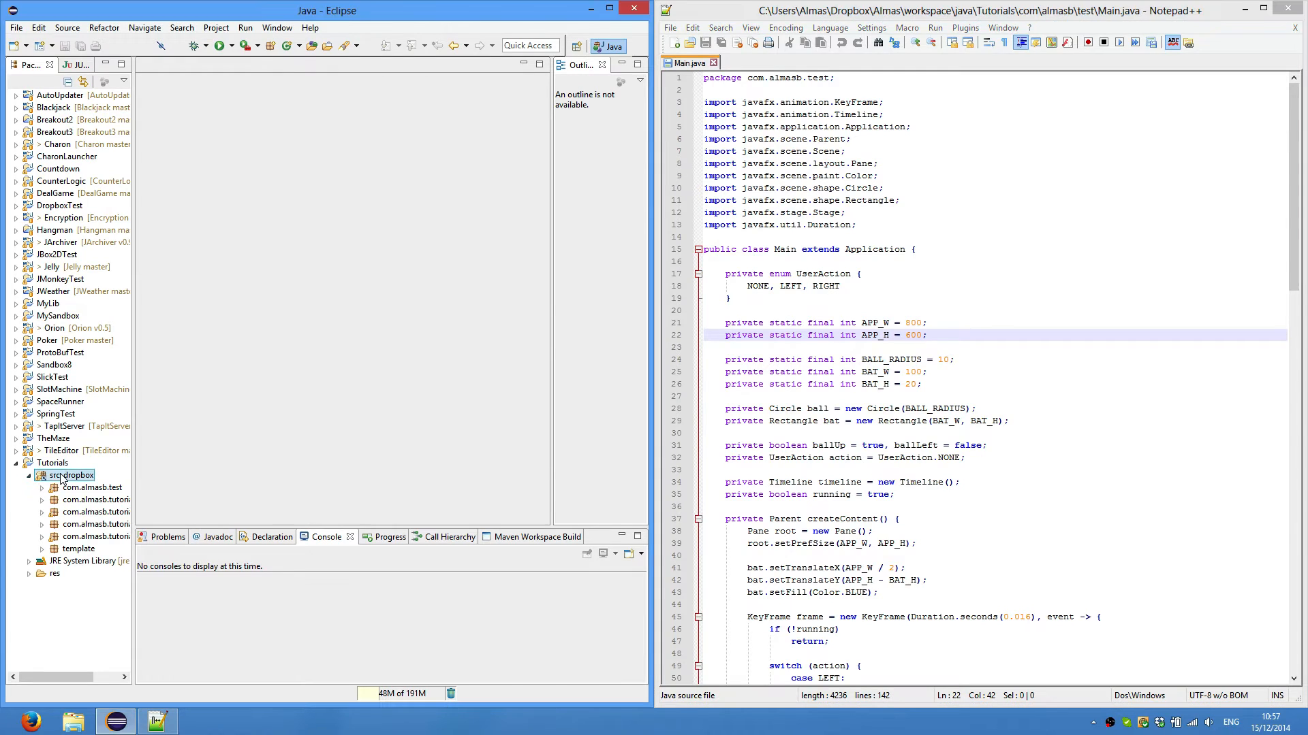
- Create package com.almasb.tutorial7 under src_dropbox via New > Package and finish
right_click(70, 474)
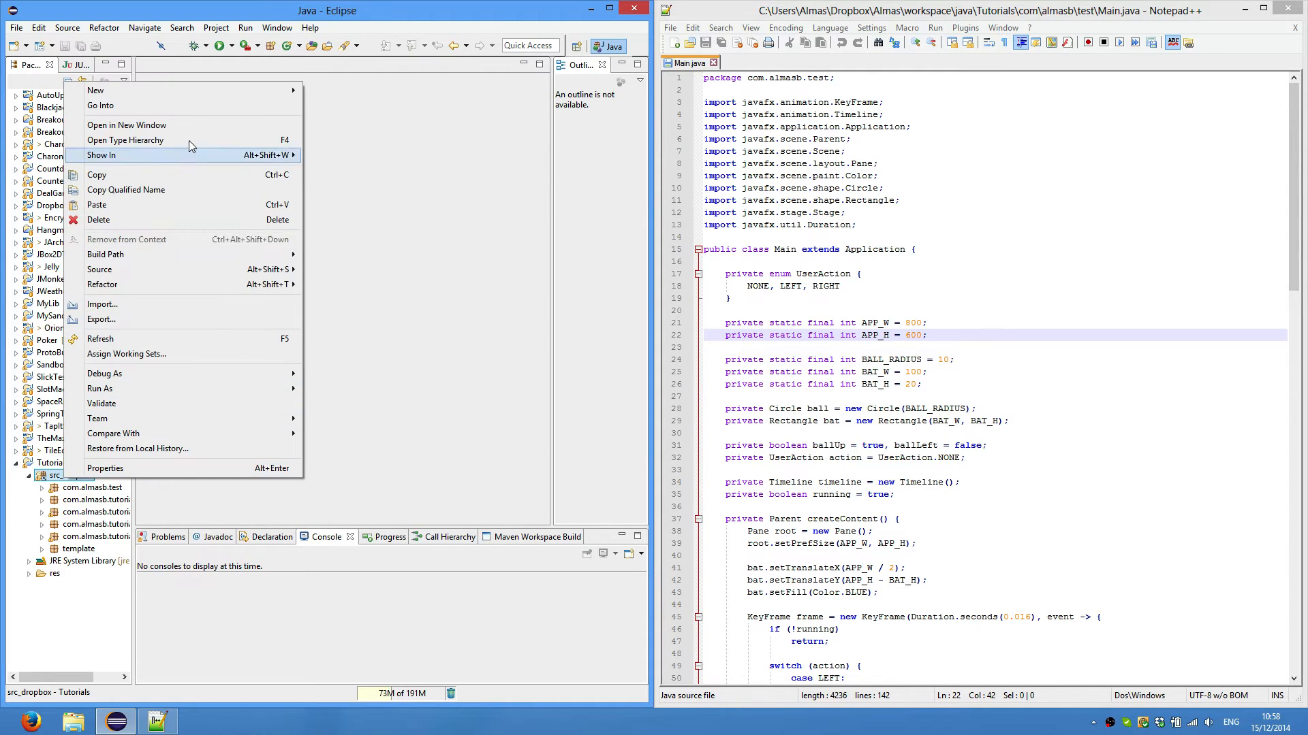
left_click(102, 90)
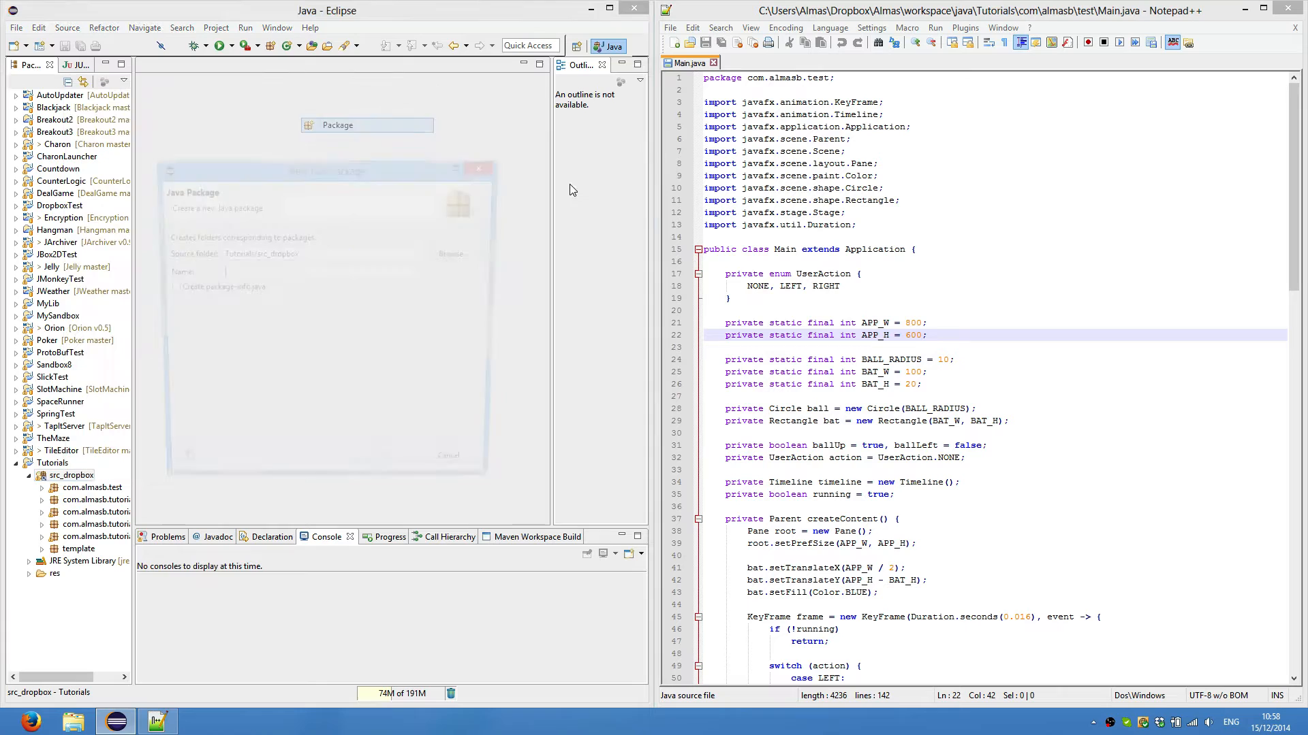
type("com.almasb.tutorial")
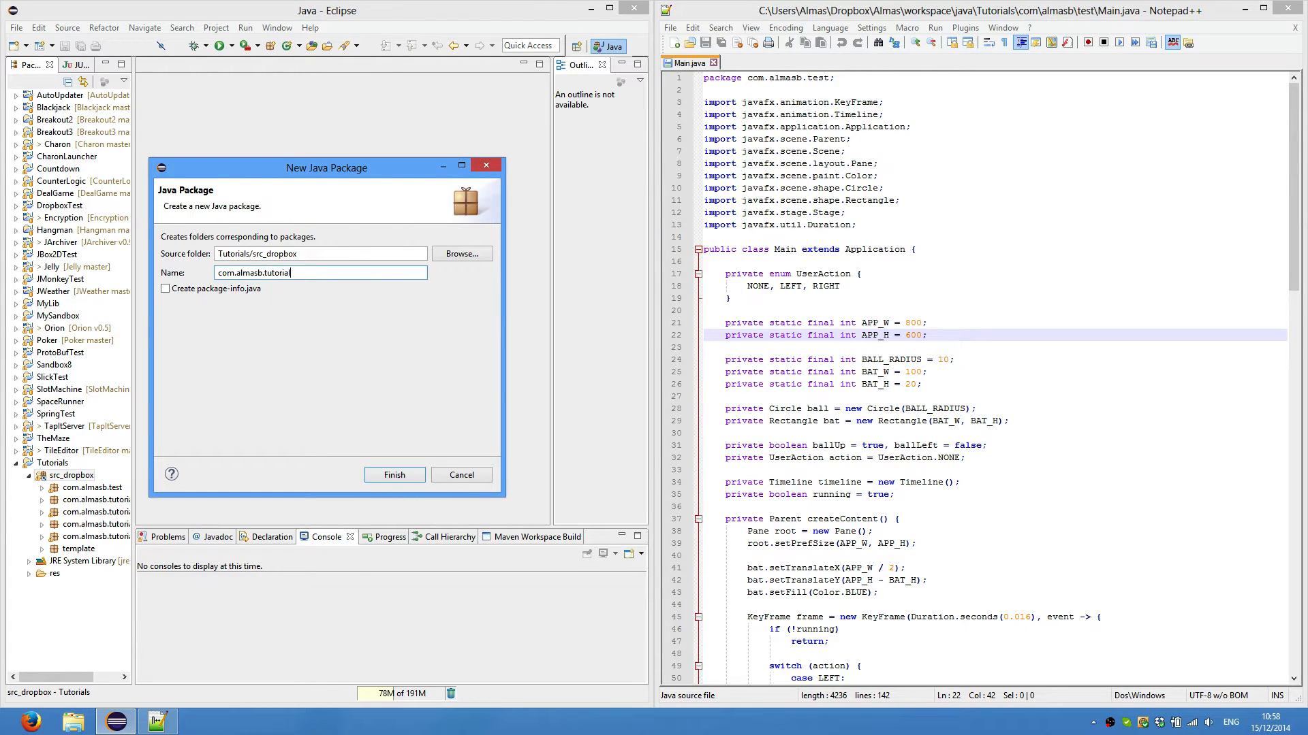
type("7")
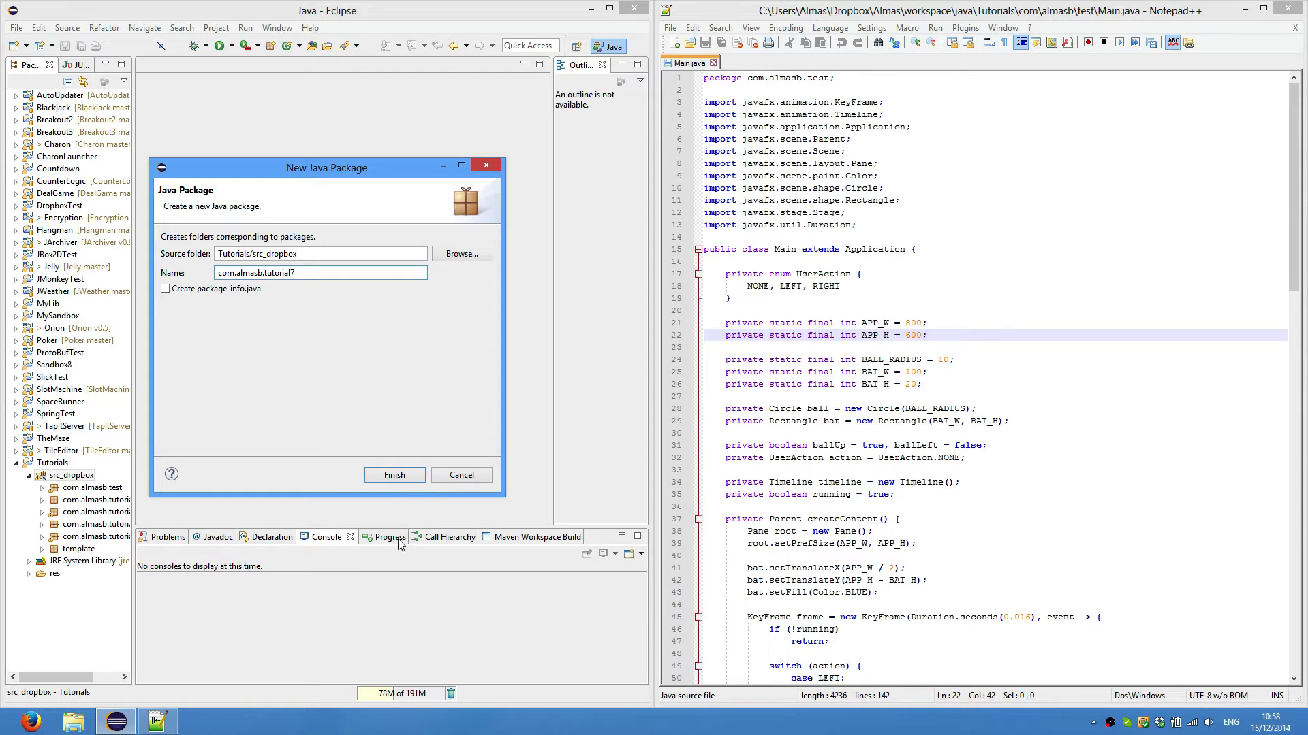
left_click(395, 474)
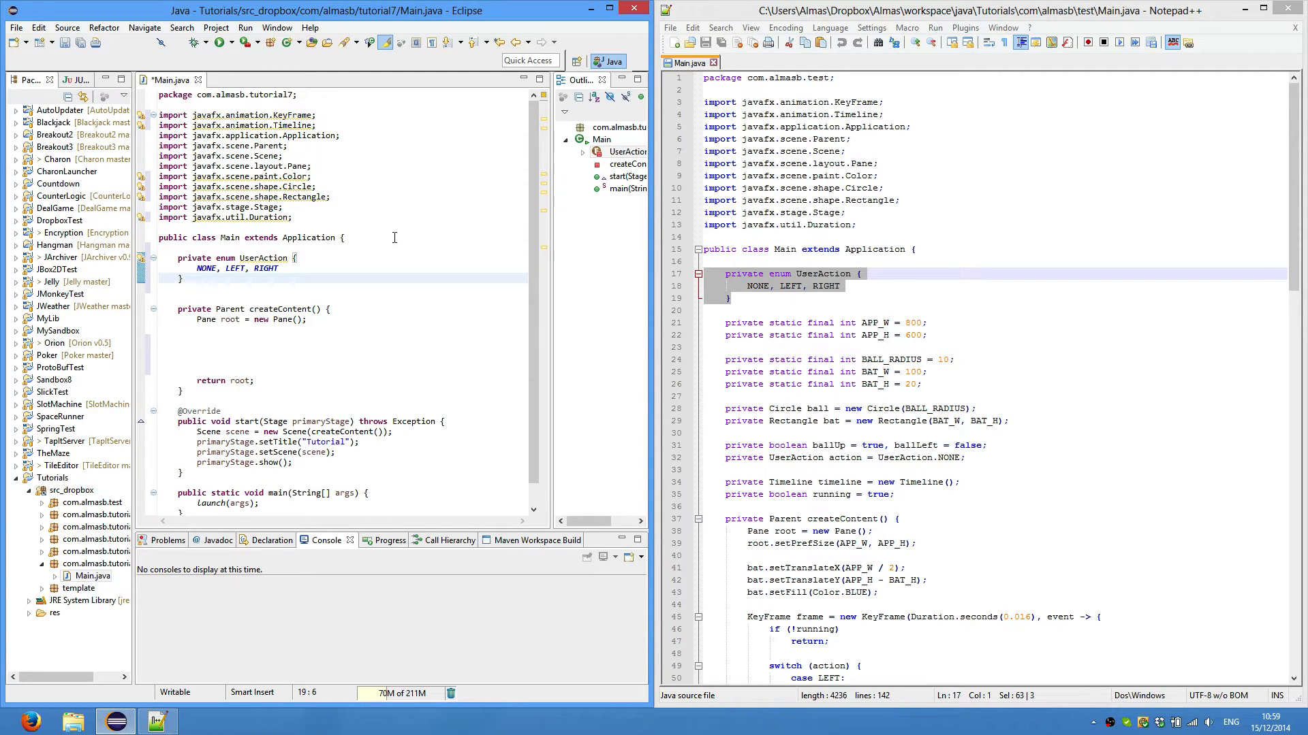
mouse_move(365, 313)
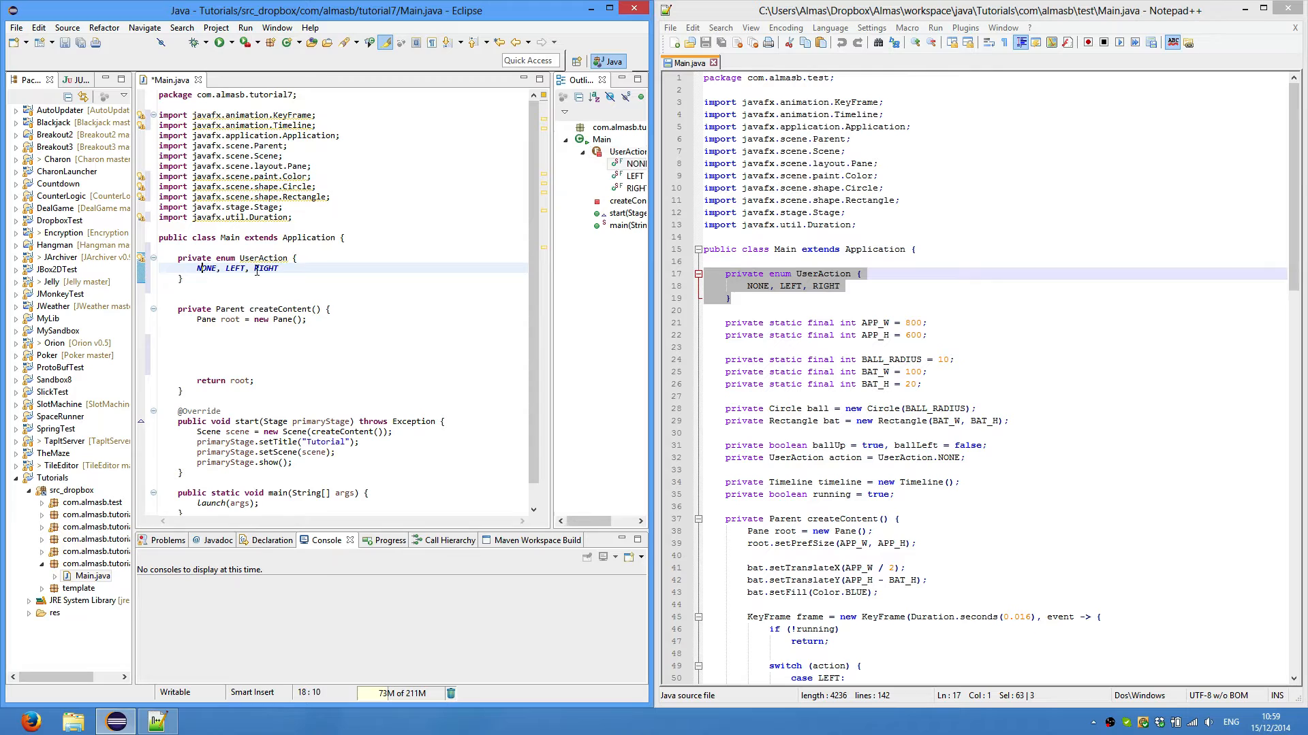
- Select the window size, ball radius and bat size constants from the reference code for Main
double_click(206, 269)
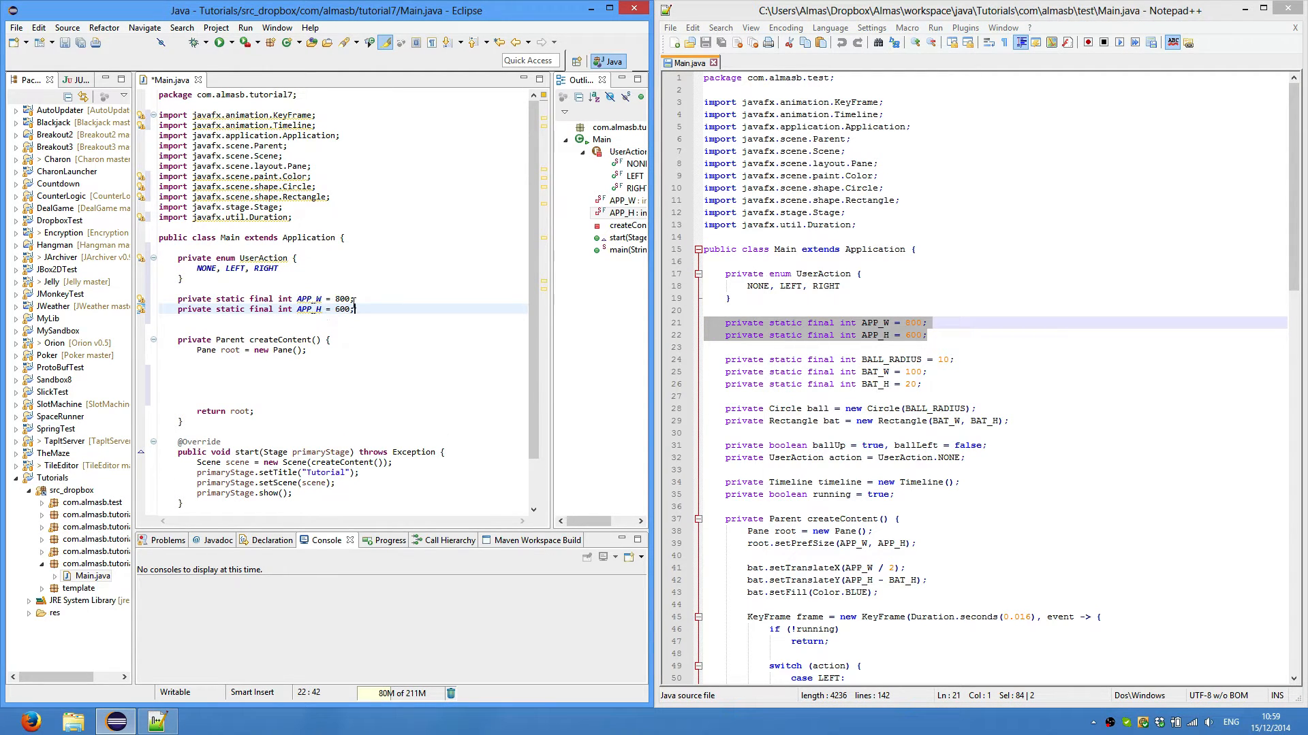
left_click(918, 385)
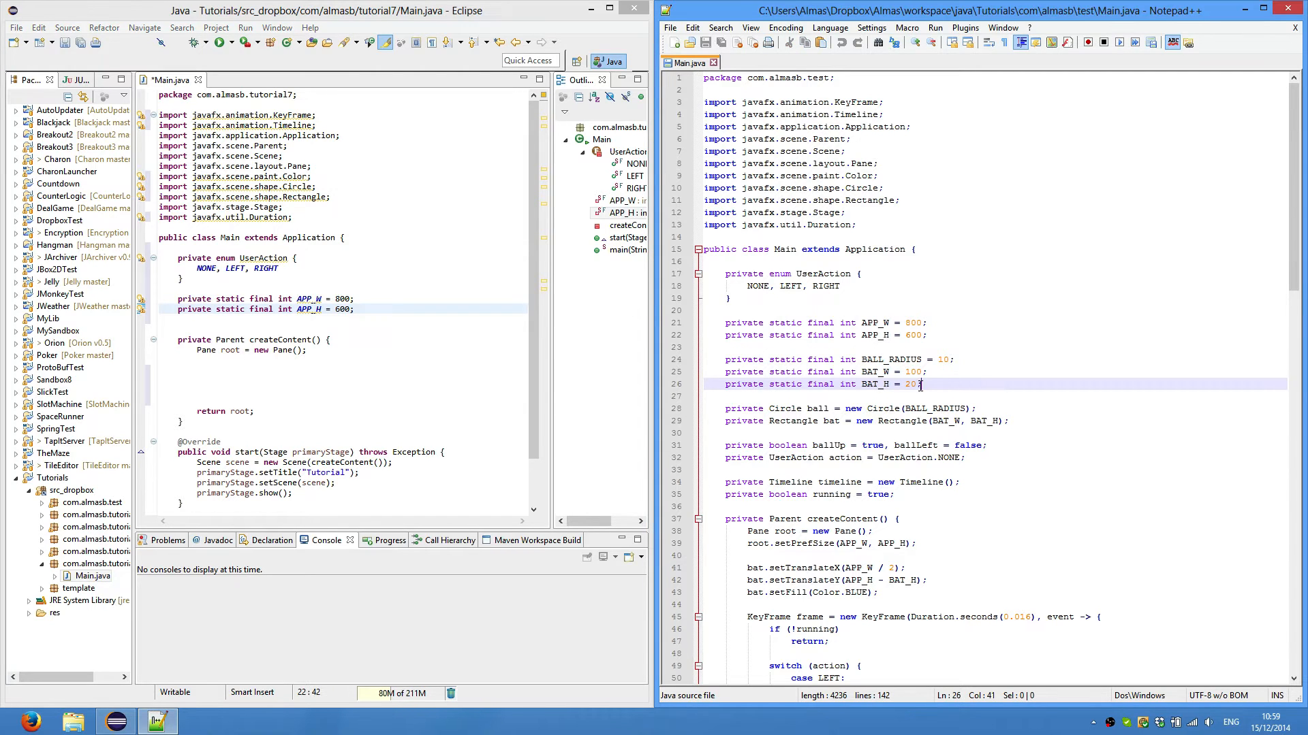
left_click(950, 395)
type("private boolean ballUp = true, ballLeft = false;")
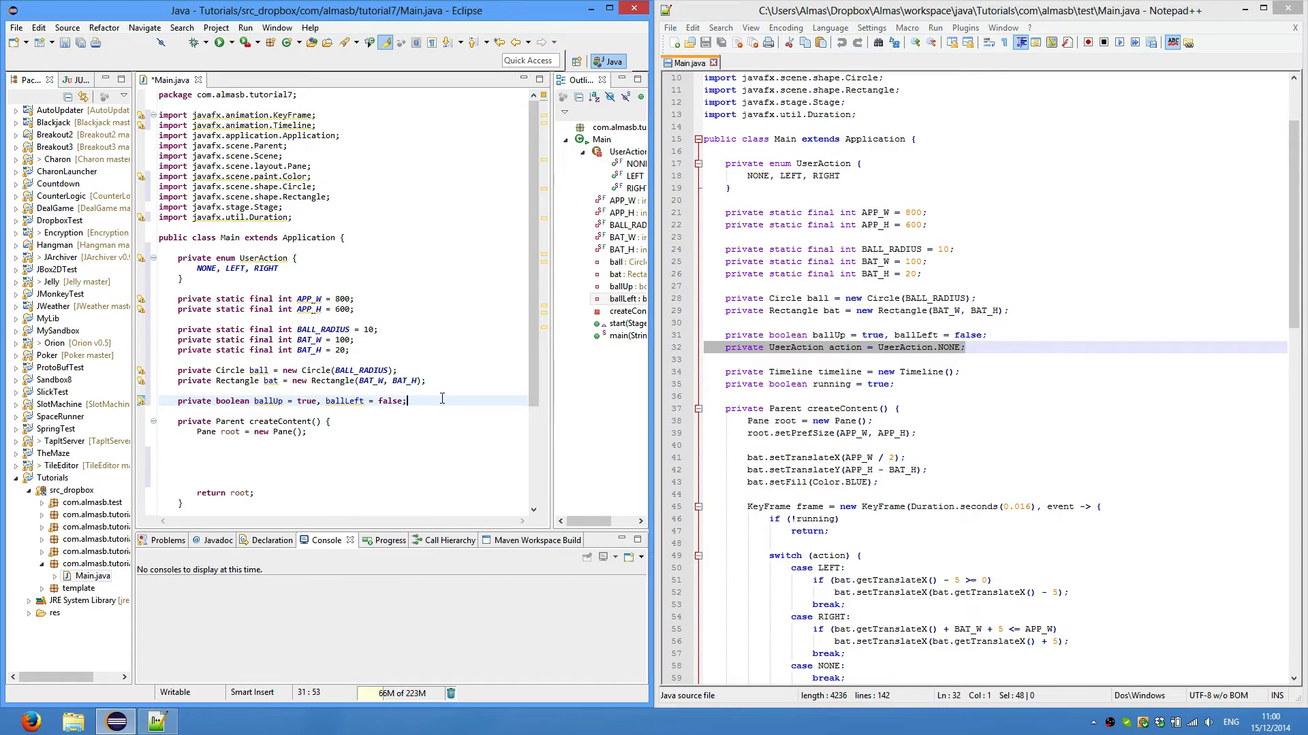
- Declare UserAction action = NONE, Timeline timeline and boolean running = true fields
type("private UserAction action = UserAction.NONE;")
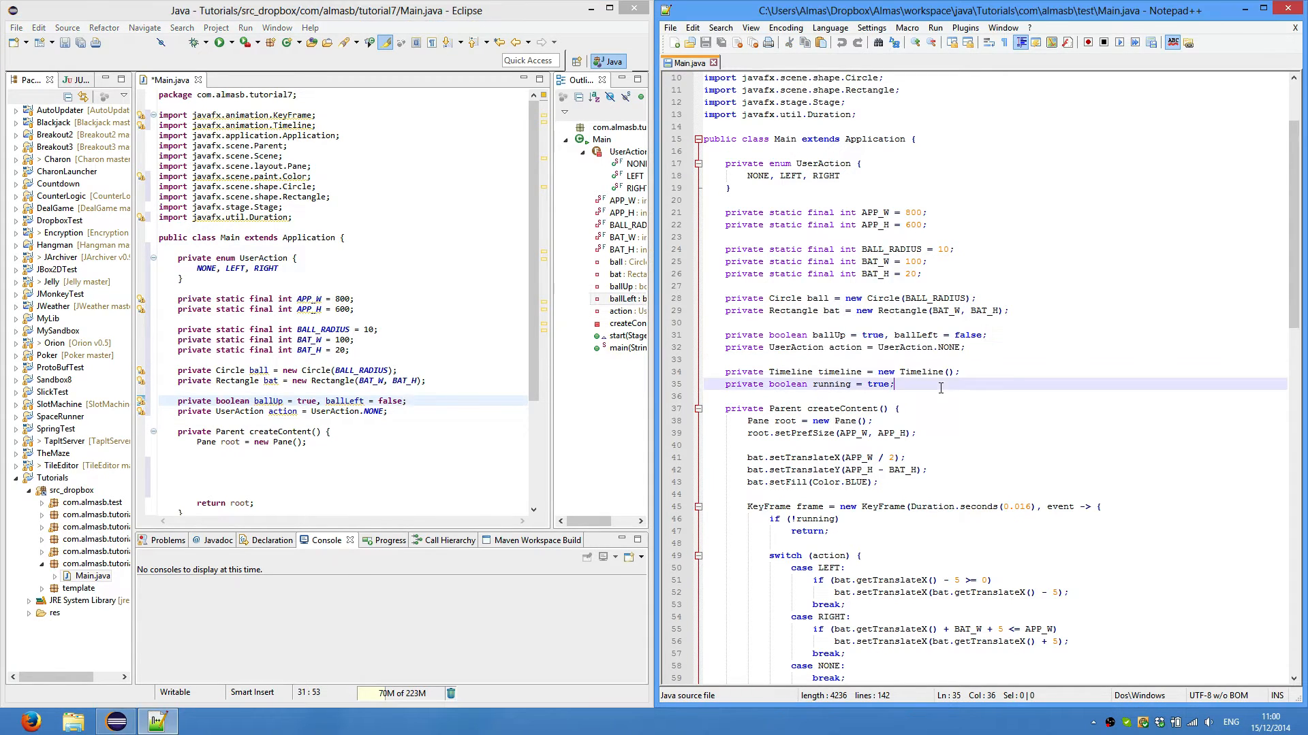
left_click(904, 370)
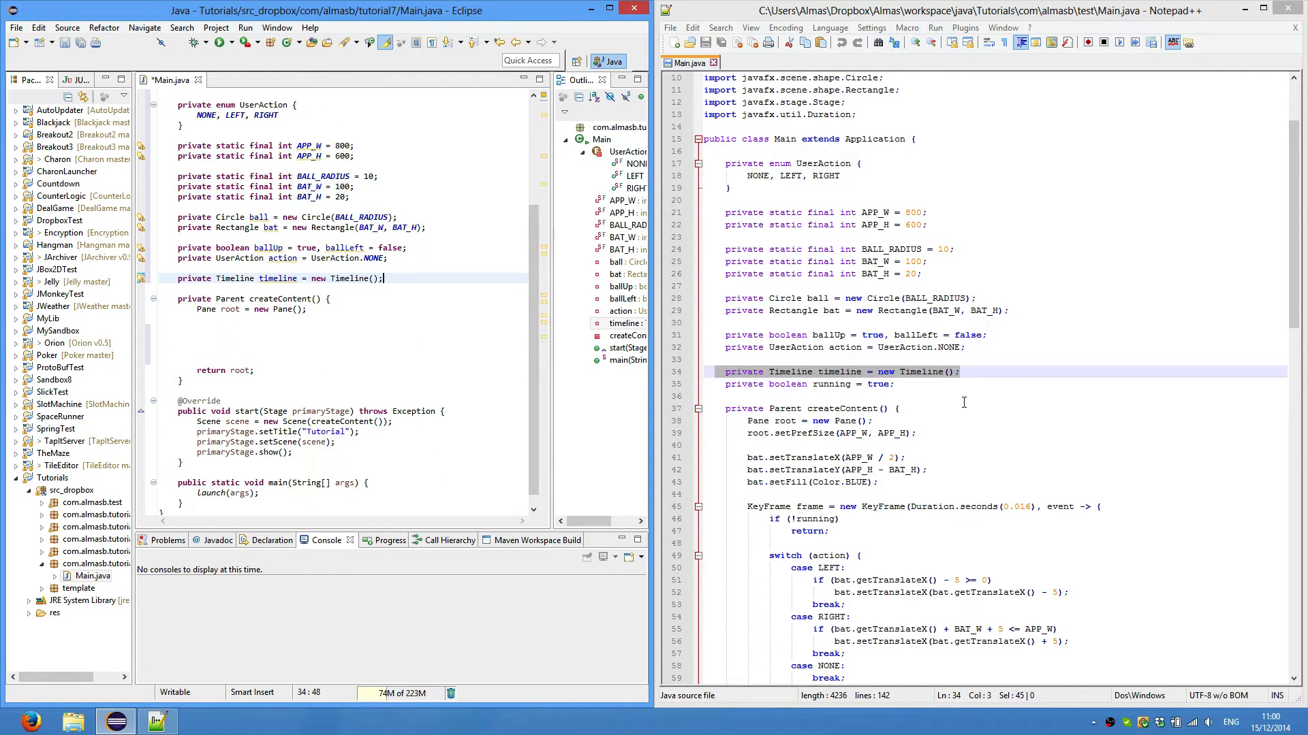
left_click(809, 384)
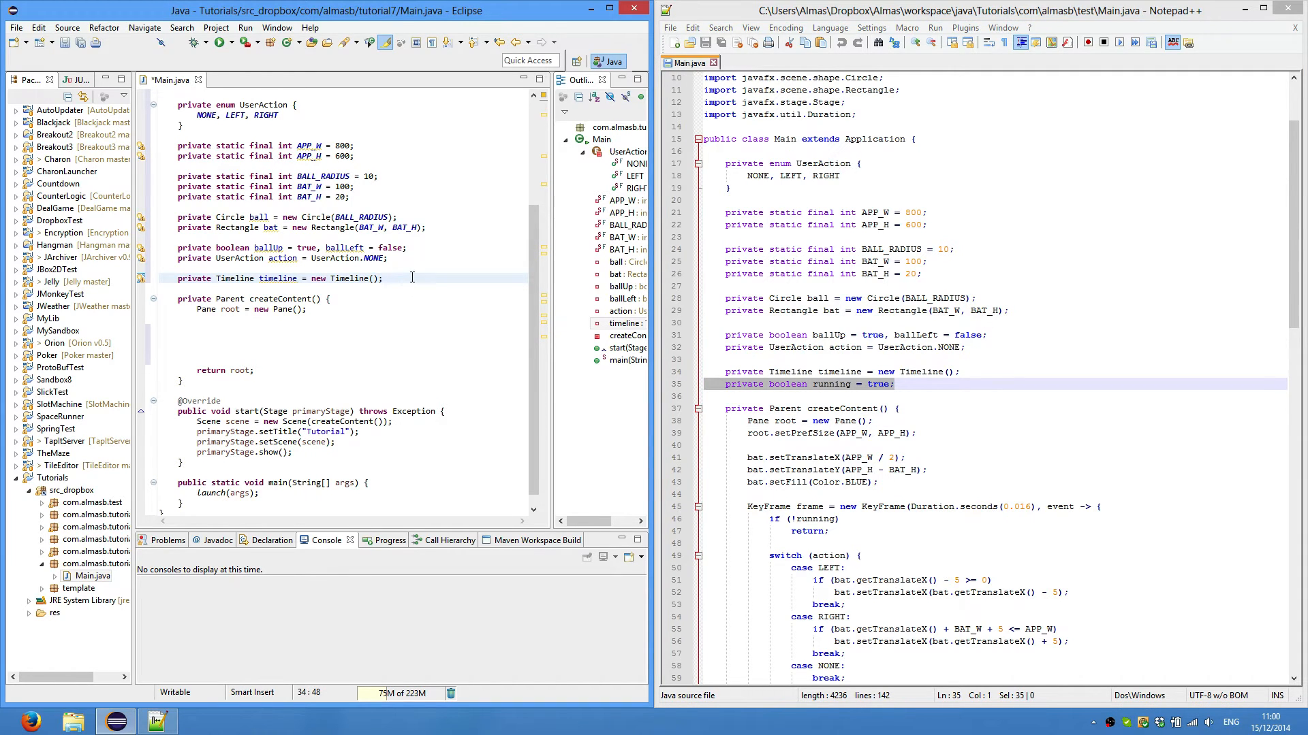
type("private boolean running = true;")
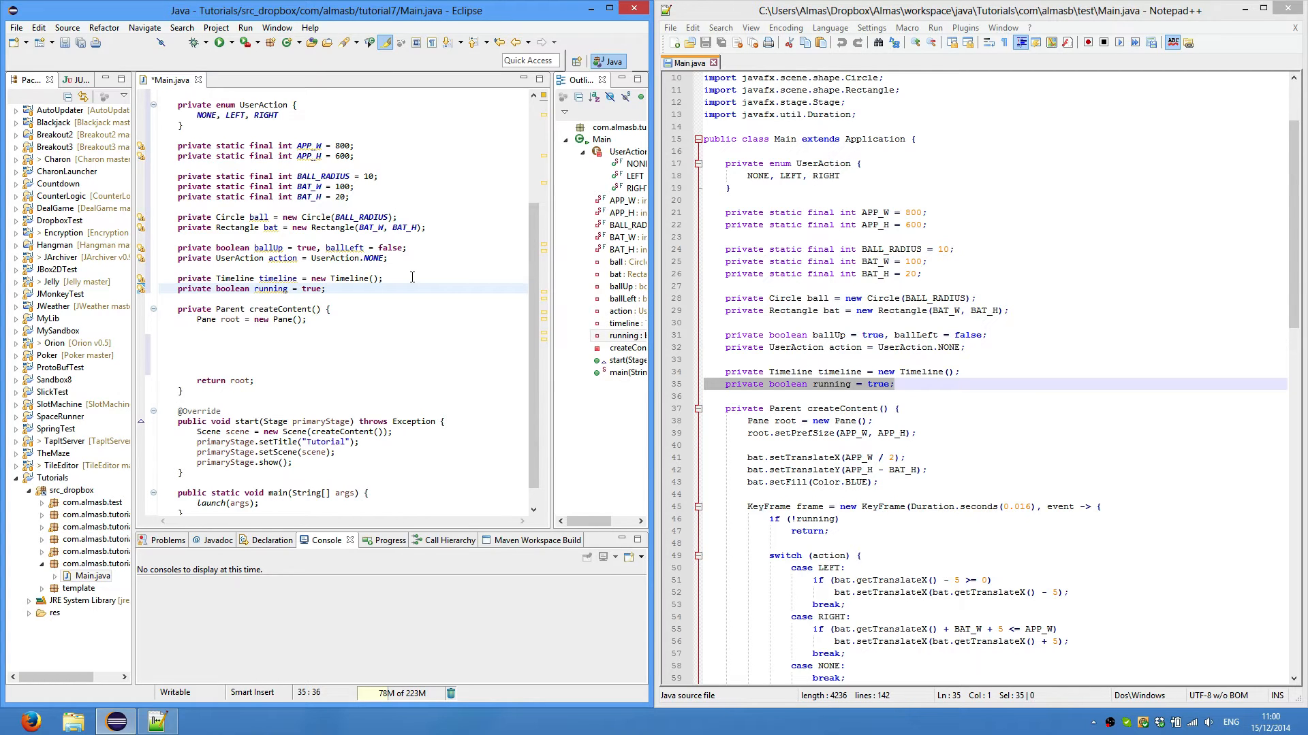
mouse_move(433, 362)
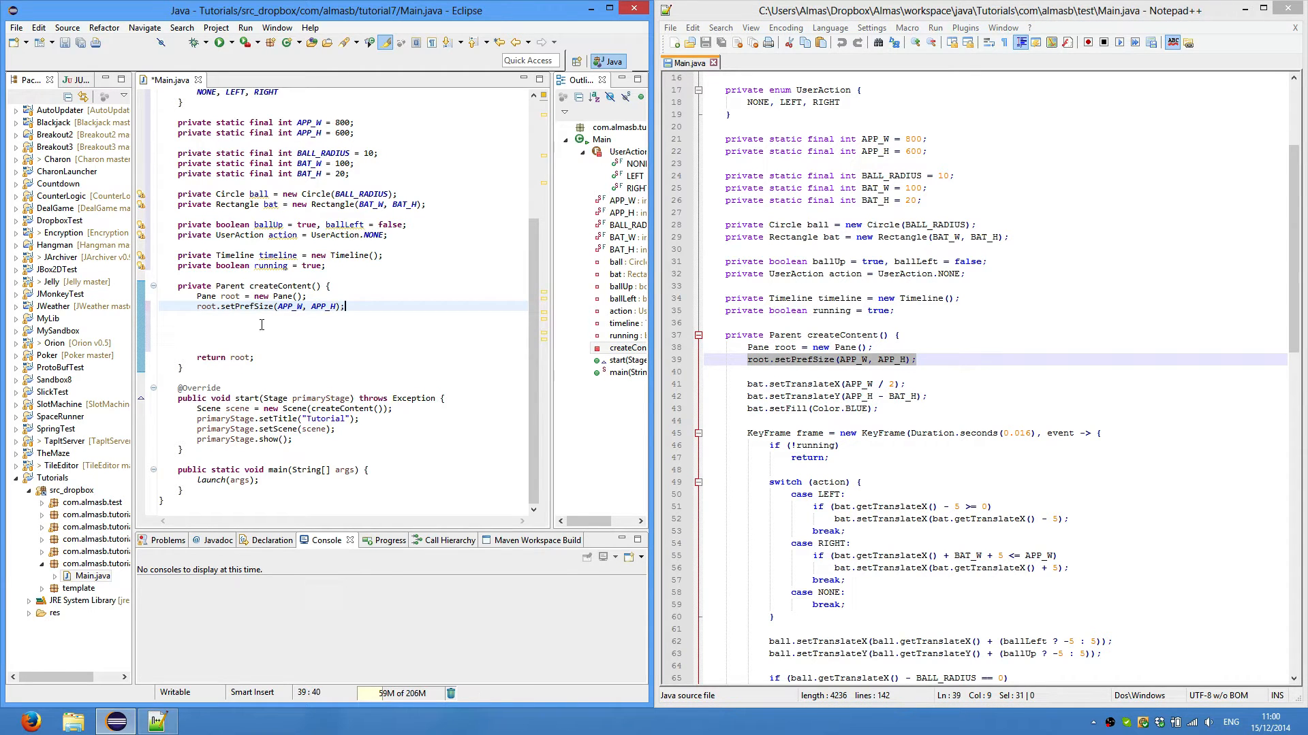
mouse_move(288, 336)
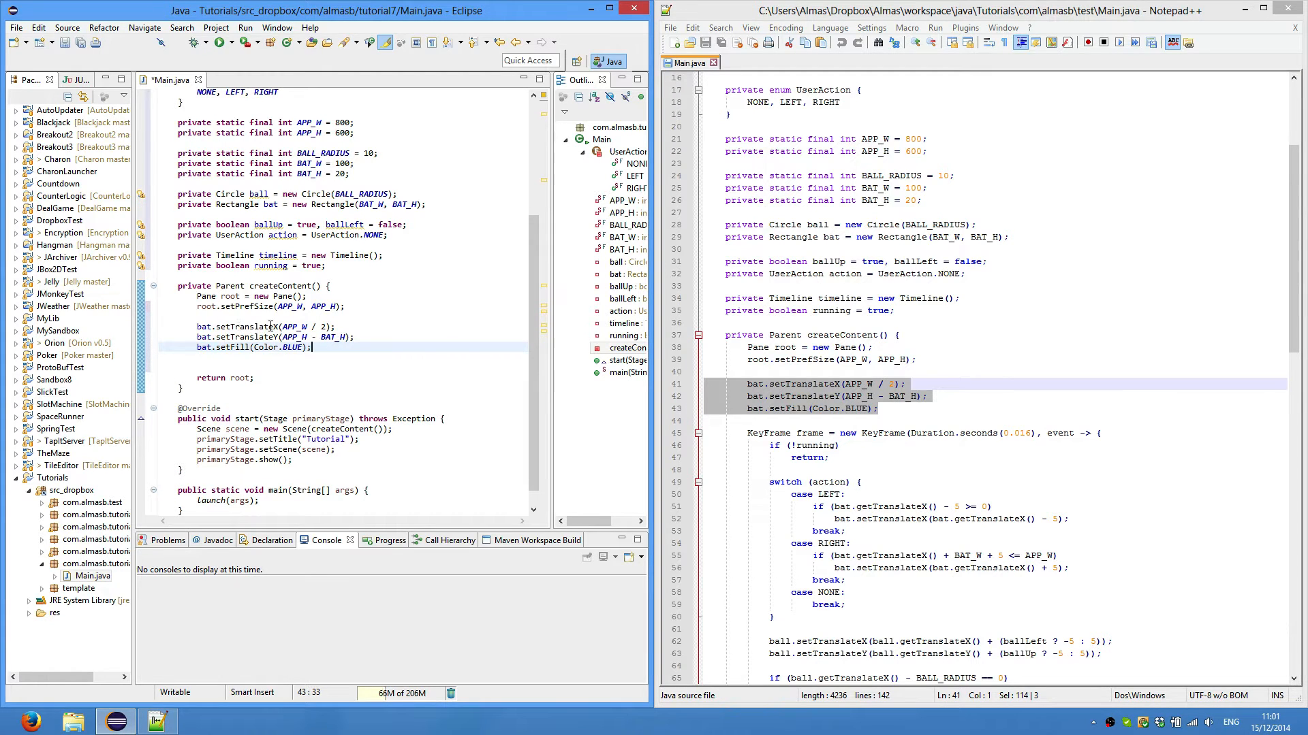
- Position the bat near the bottom middle, fill it blue, and begin a 0.016-second KeyFrame
left_click(274, 325)
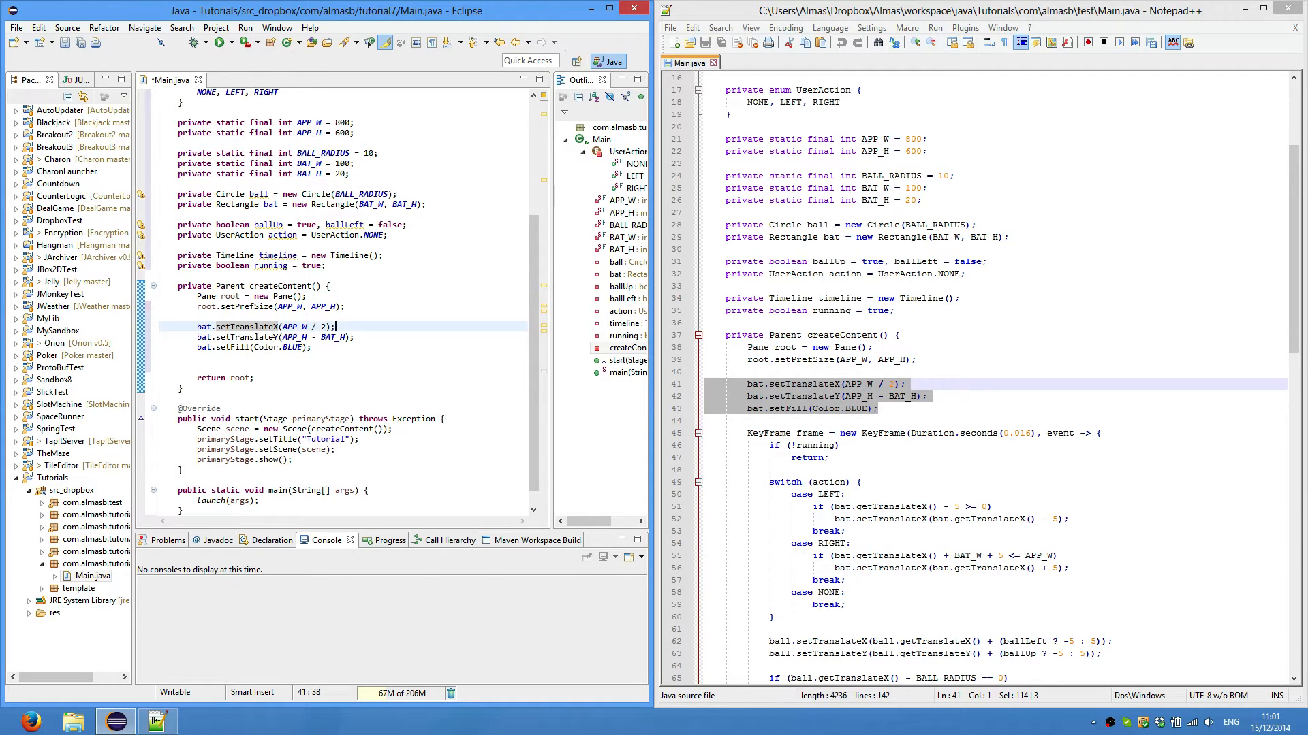
left_click(277, 326)
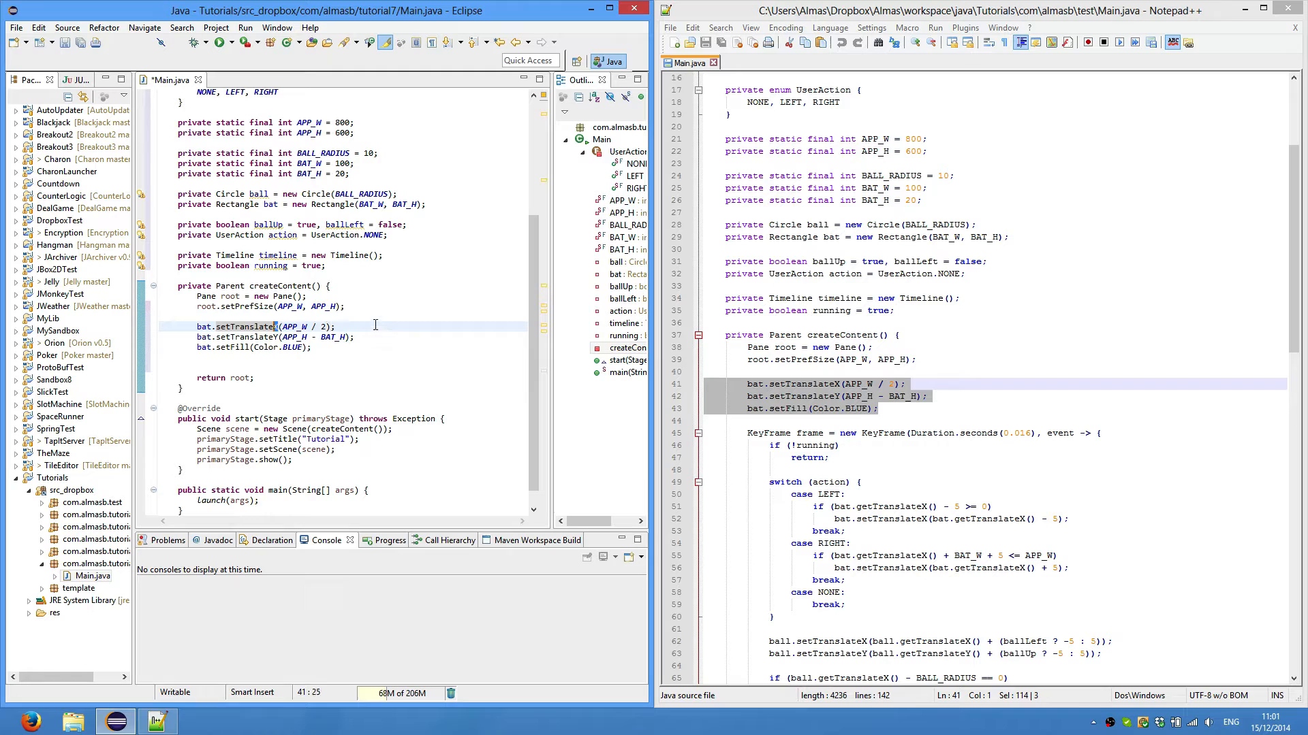
left_click(307, 391)
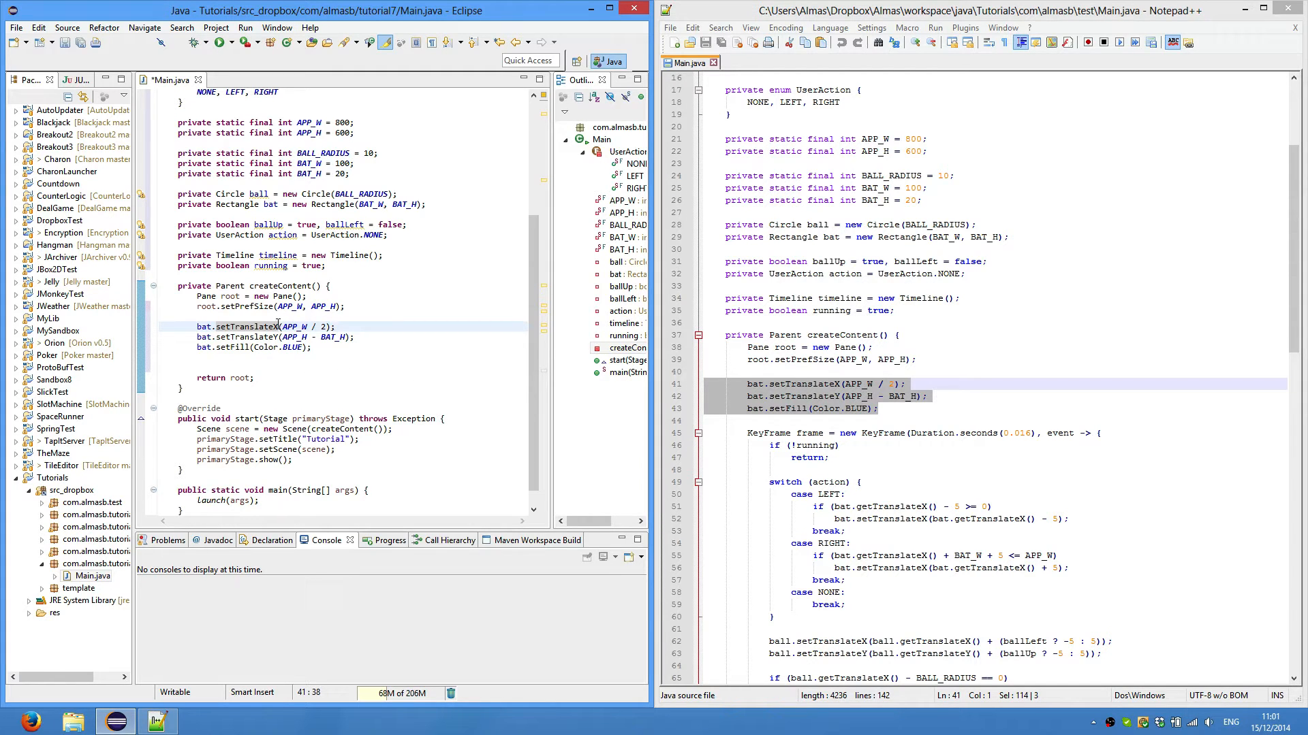
left_click(315, 347)
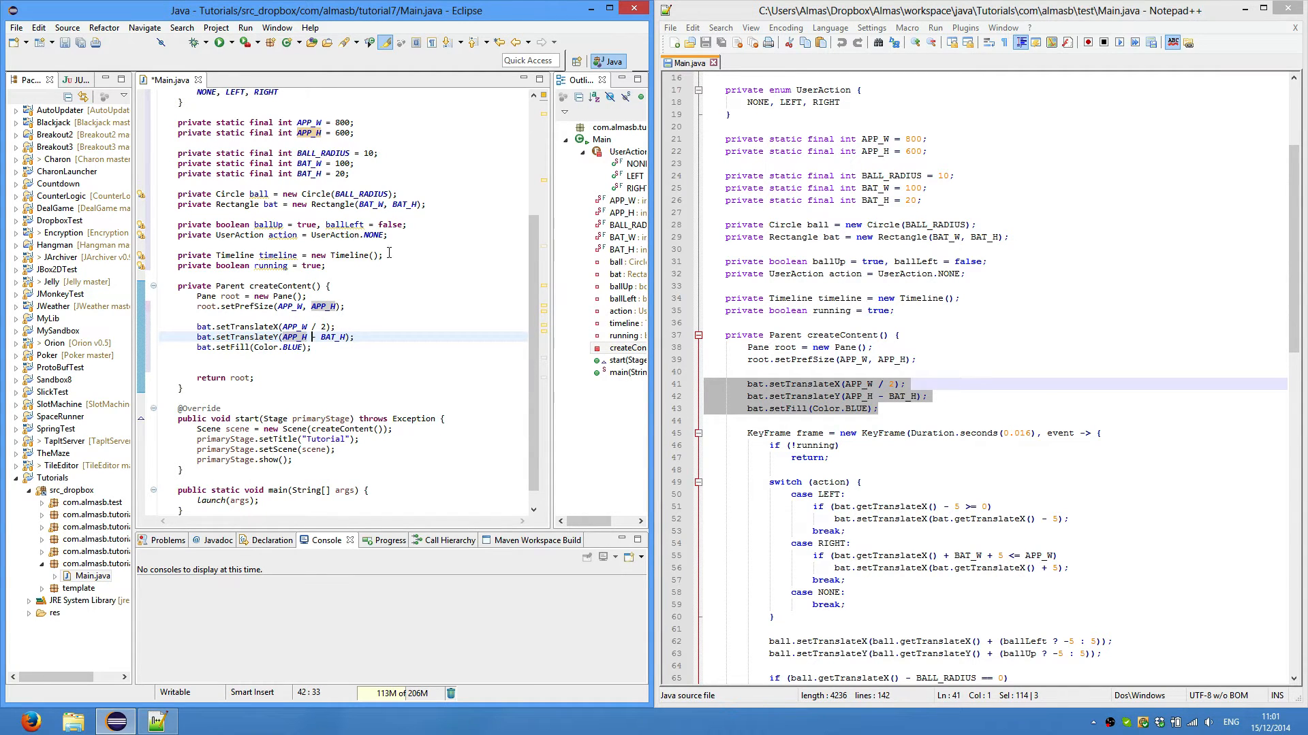
mouse_move(371, 528)
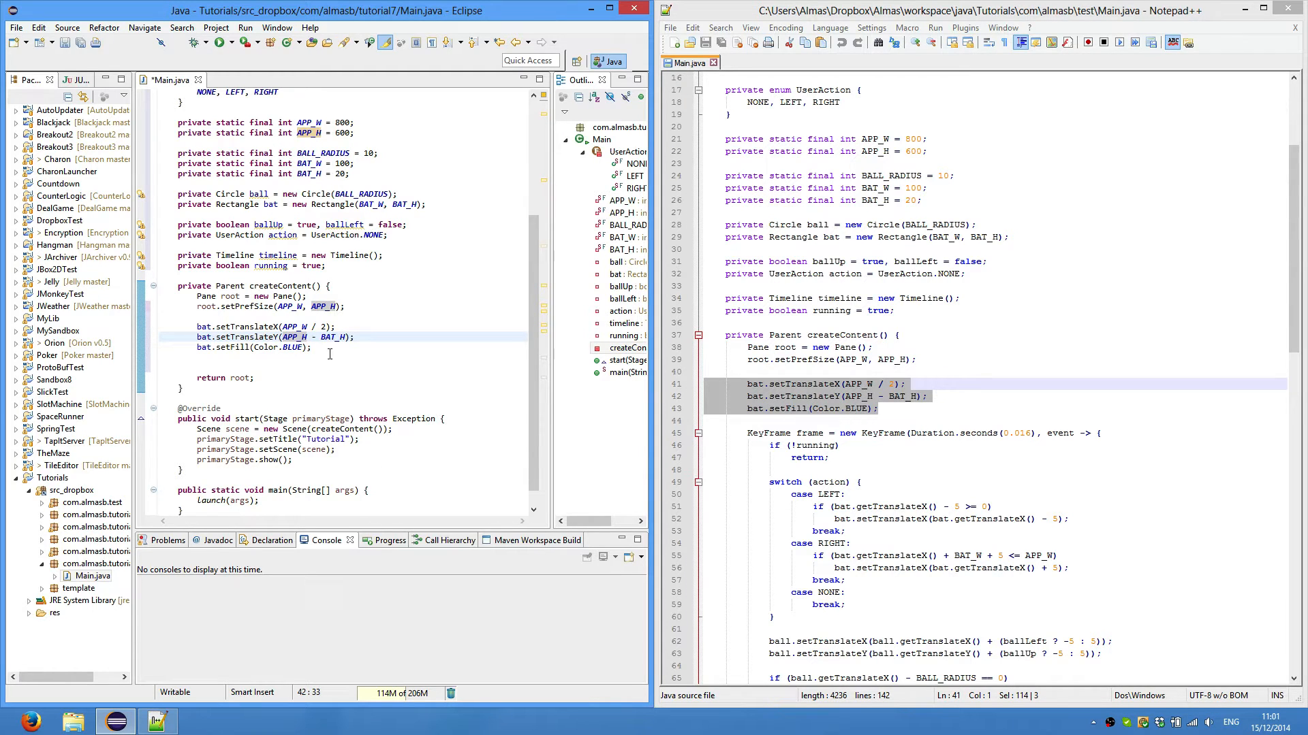
left_click(206, 347)
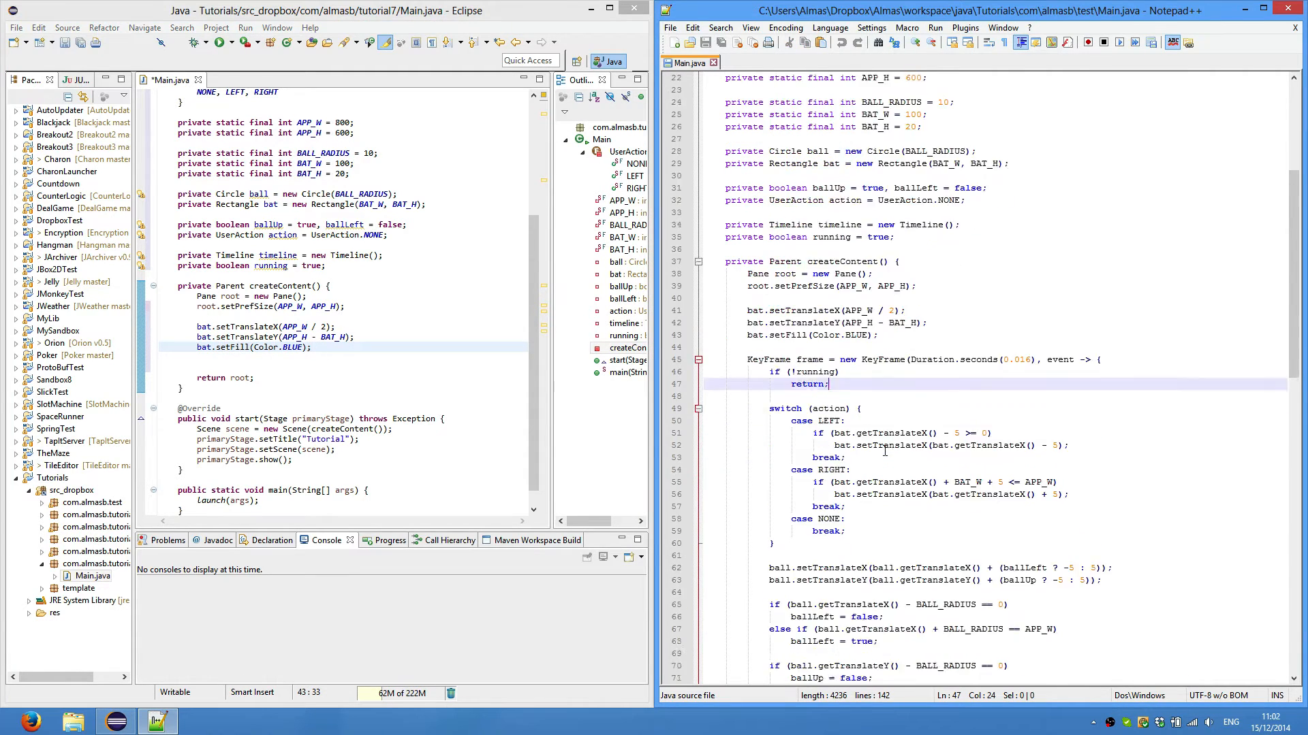
scroll("down", 3)
type("KeyFrame frame = new KeyFrame(Duration.seconds(0.016), event -> {")
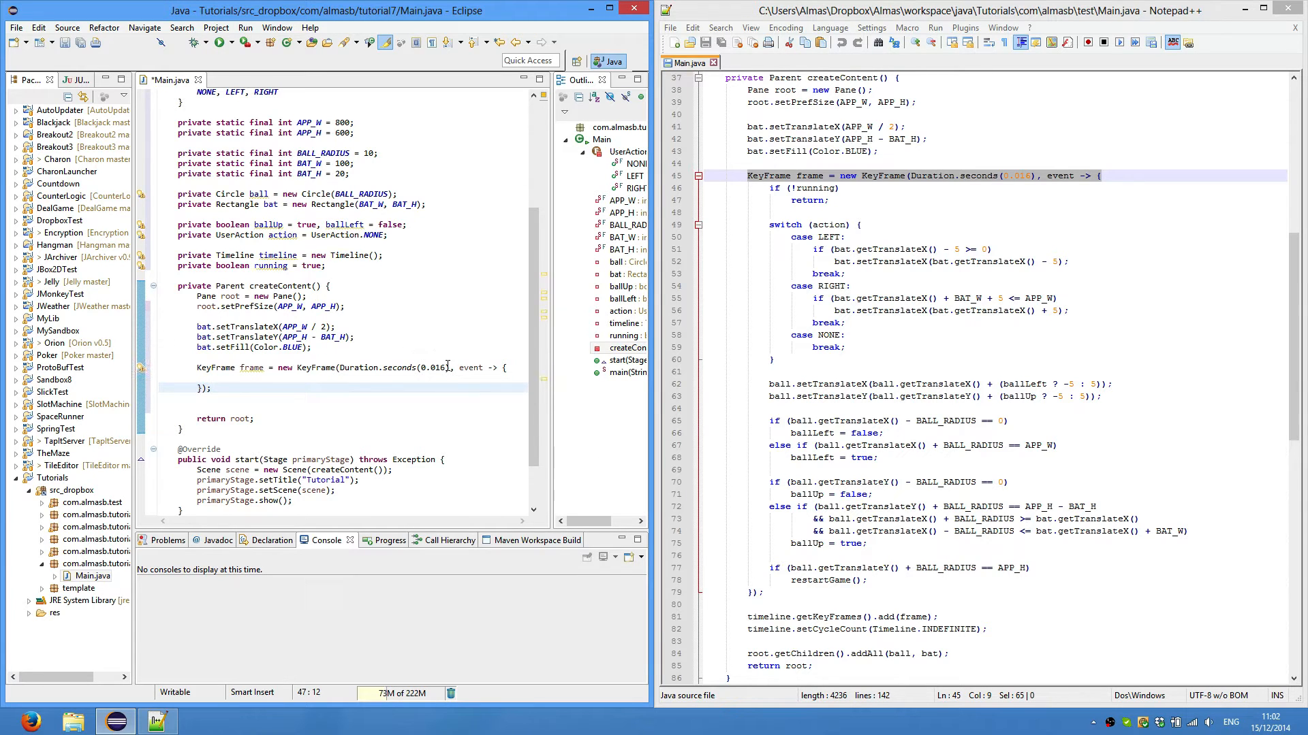
- Add if (!running) return; and a switch on action moving the bat left or right by 5
double_click(393, 368)
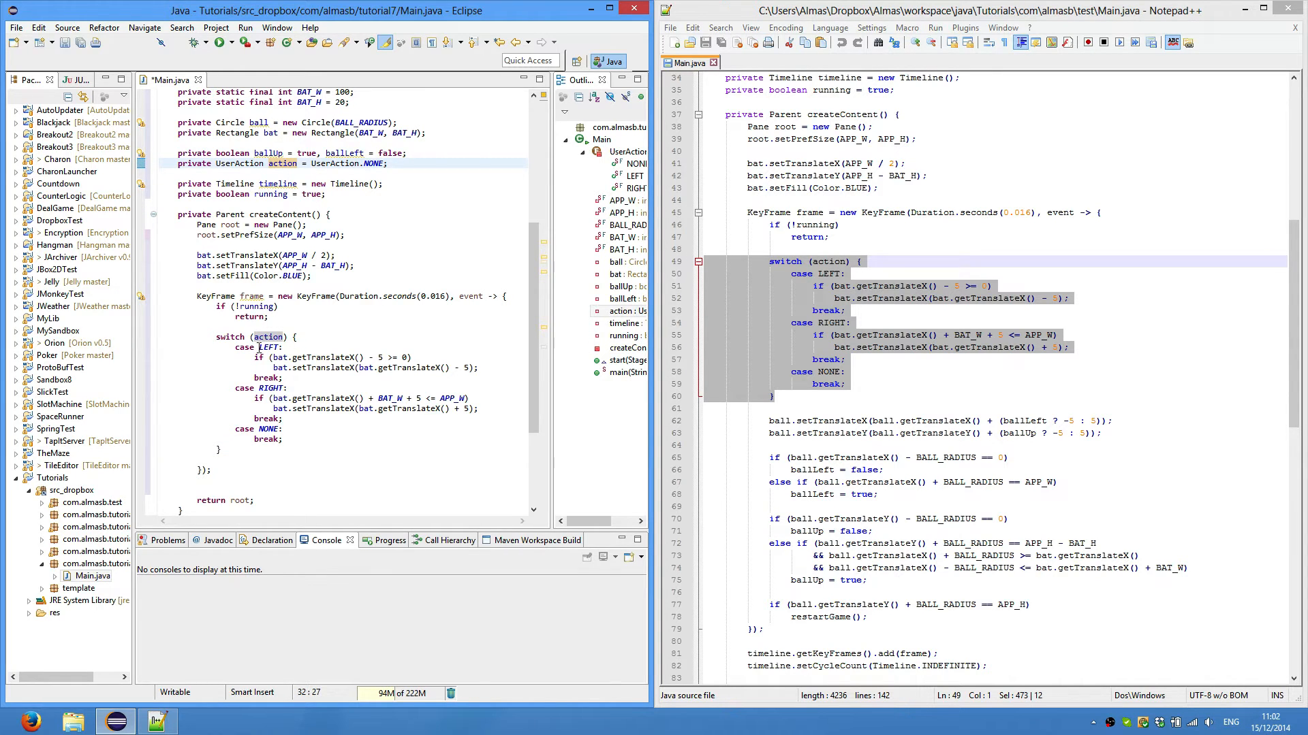
- Review setTranslateX/Y for moving the ball 5 pixels per tick via ballLeft and ballUp
double_click(269, 348)
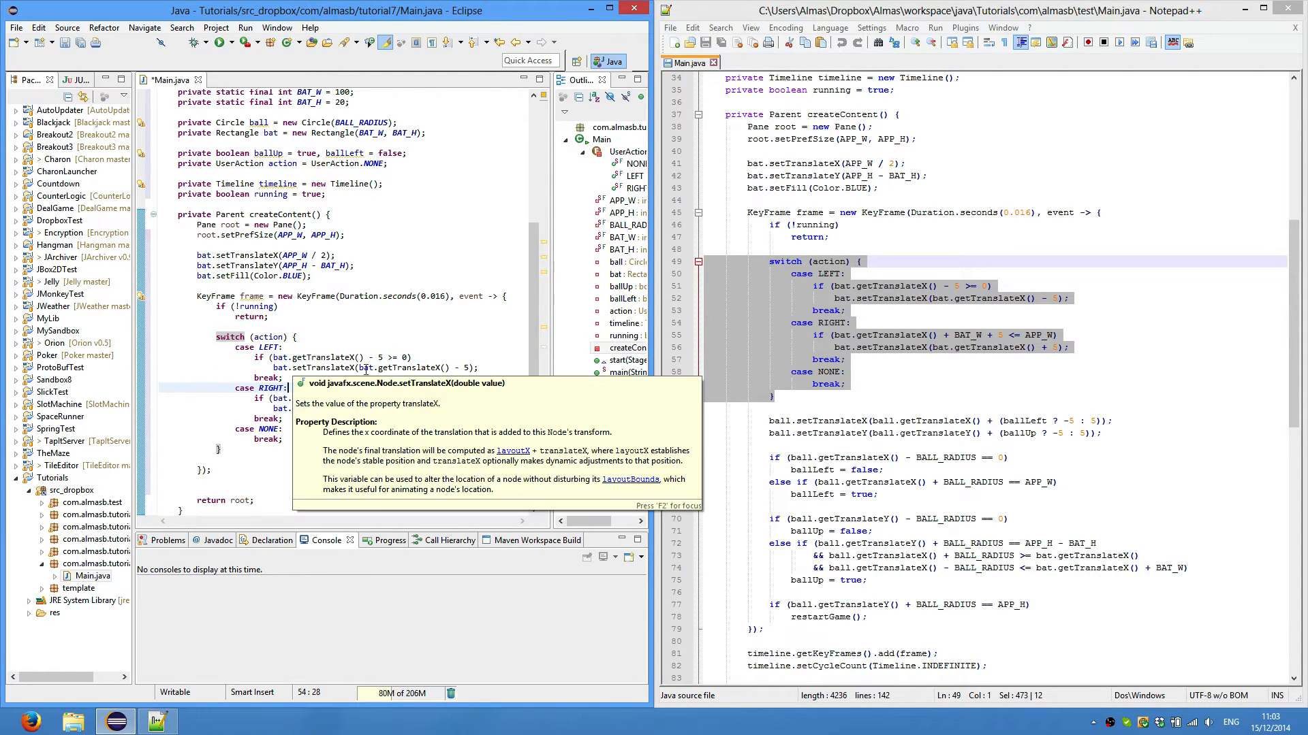
mouse_move(309, 392)
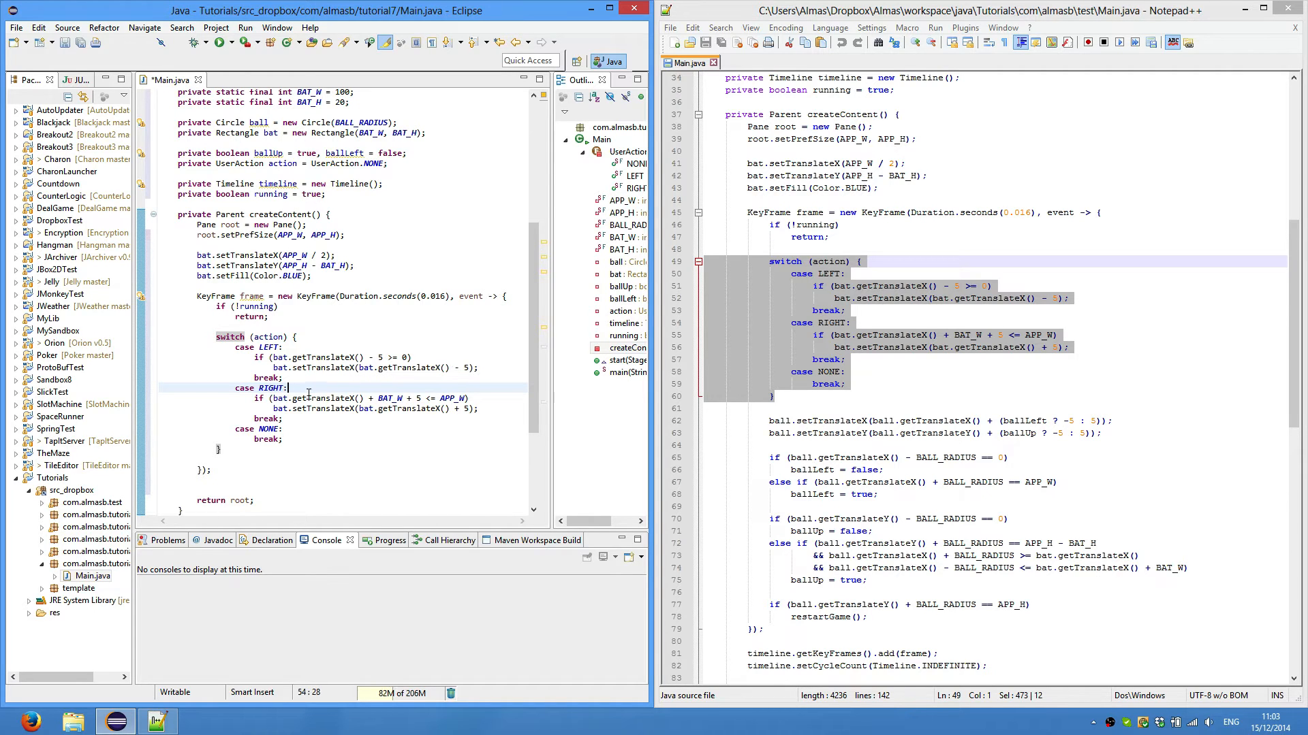
double_click(271, 389)
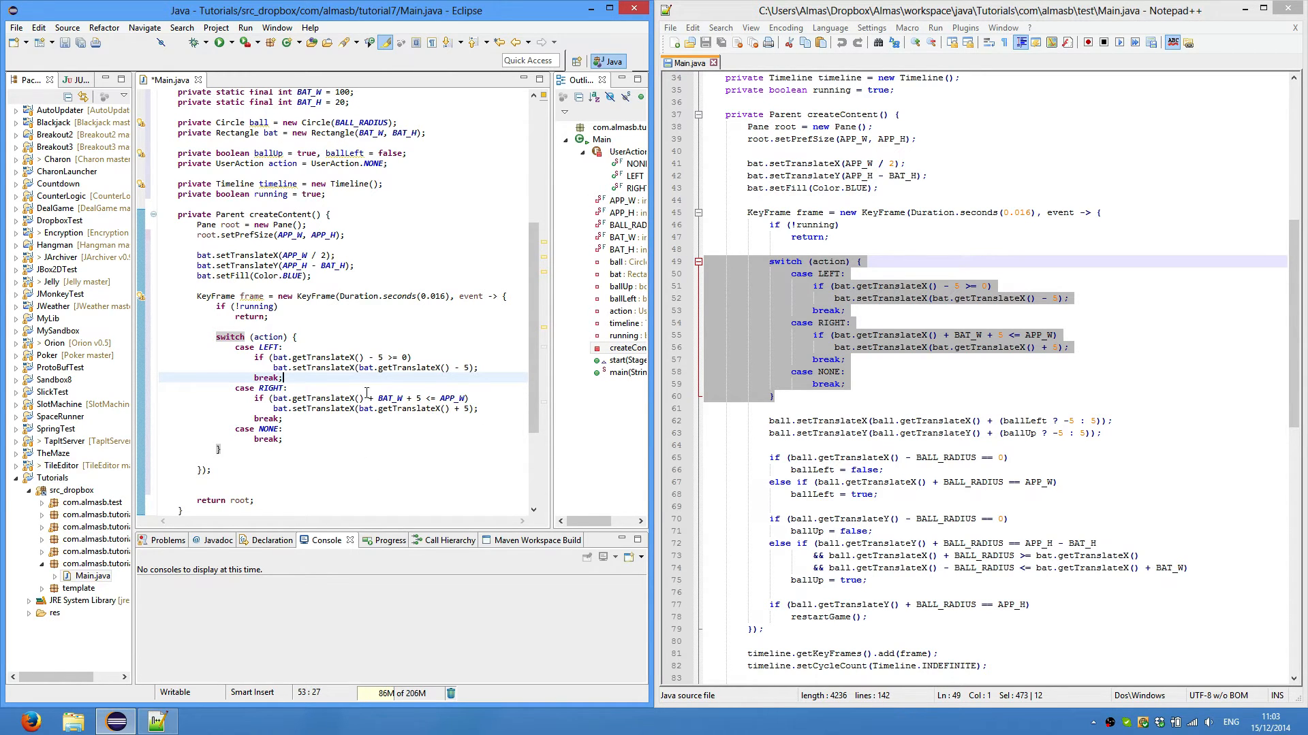
mouse_move(440, 389)
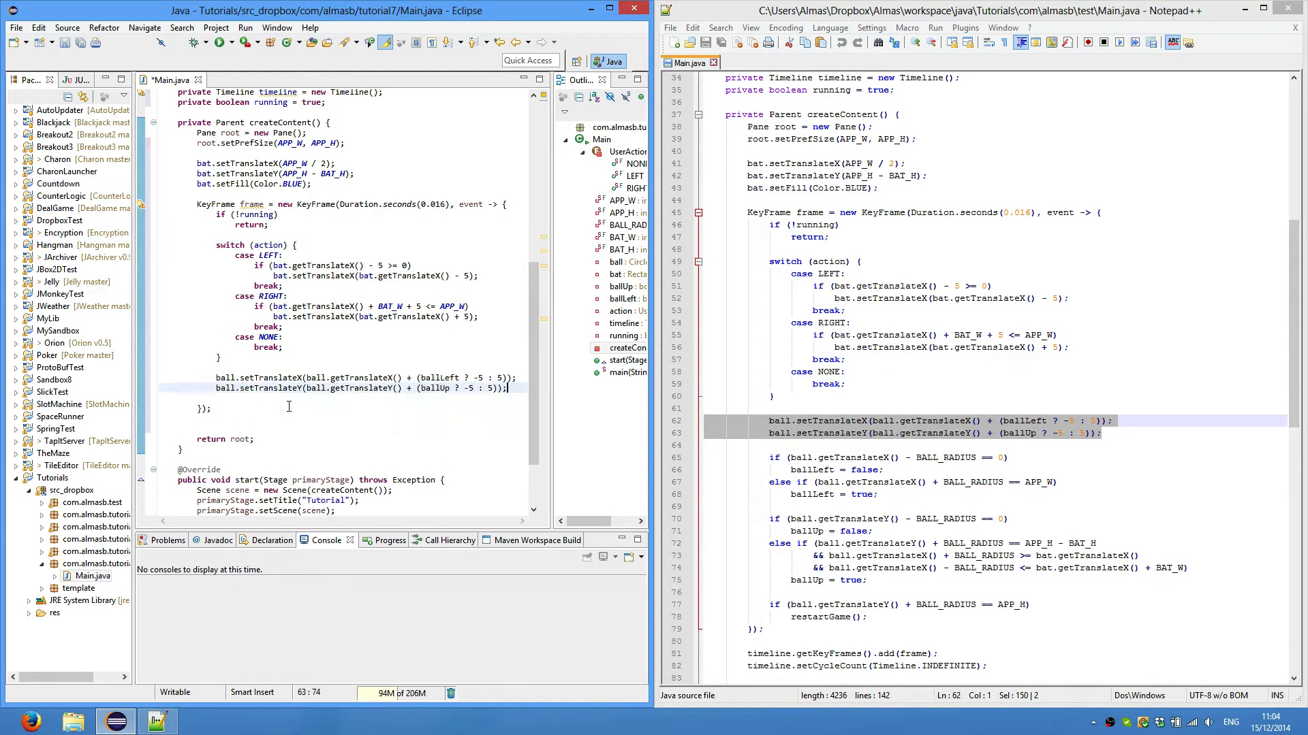
mouse_move(263, 388)
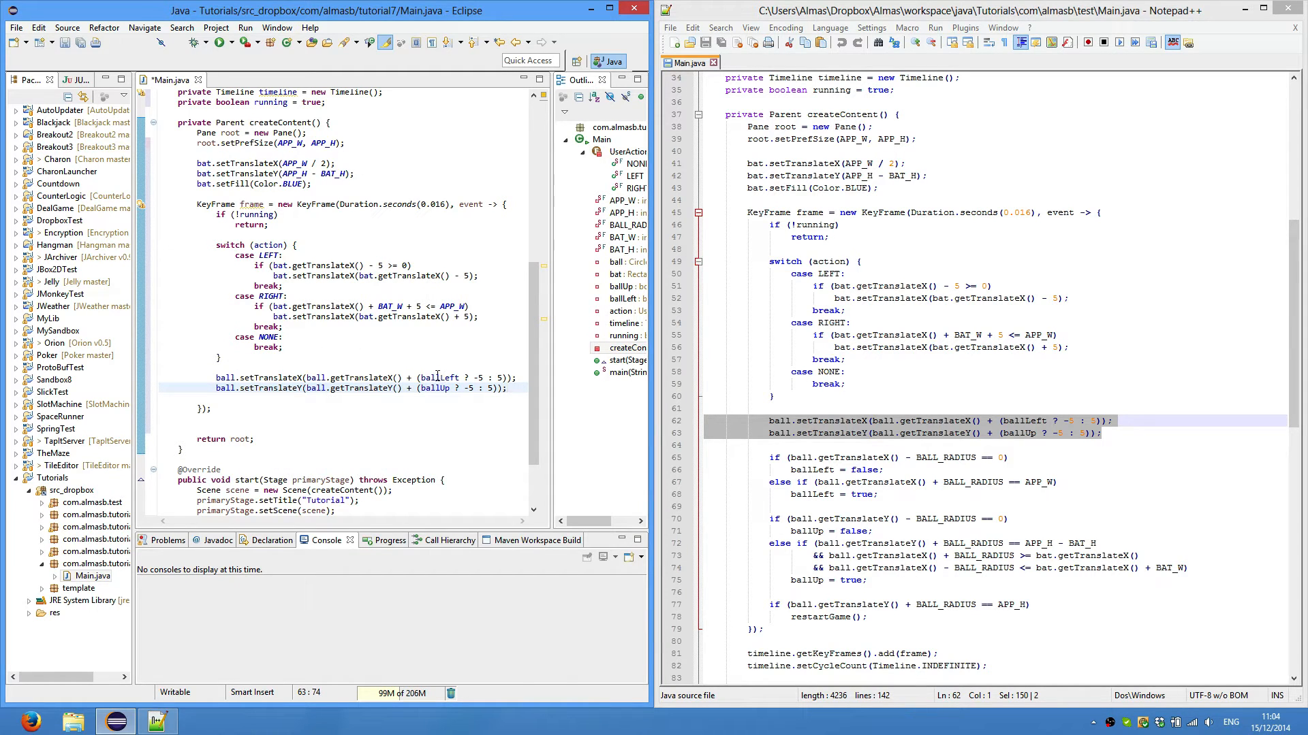
mouse_move(434, 377)
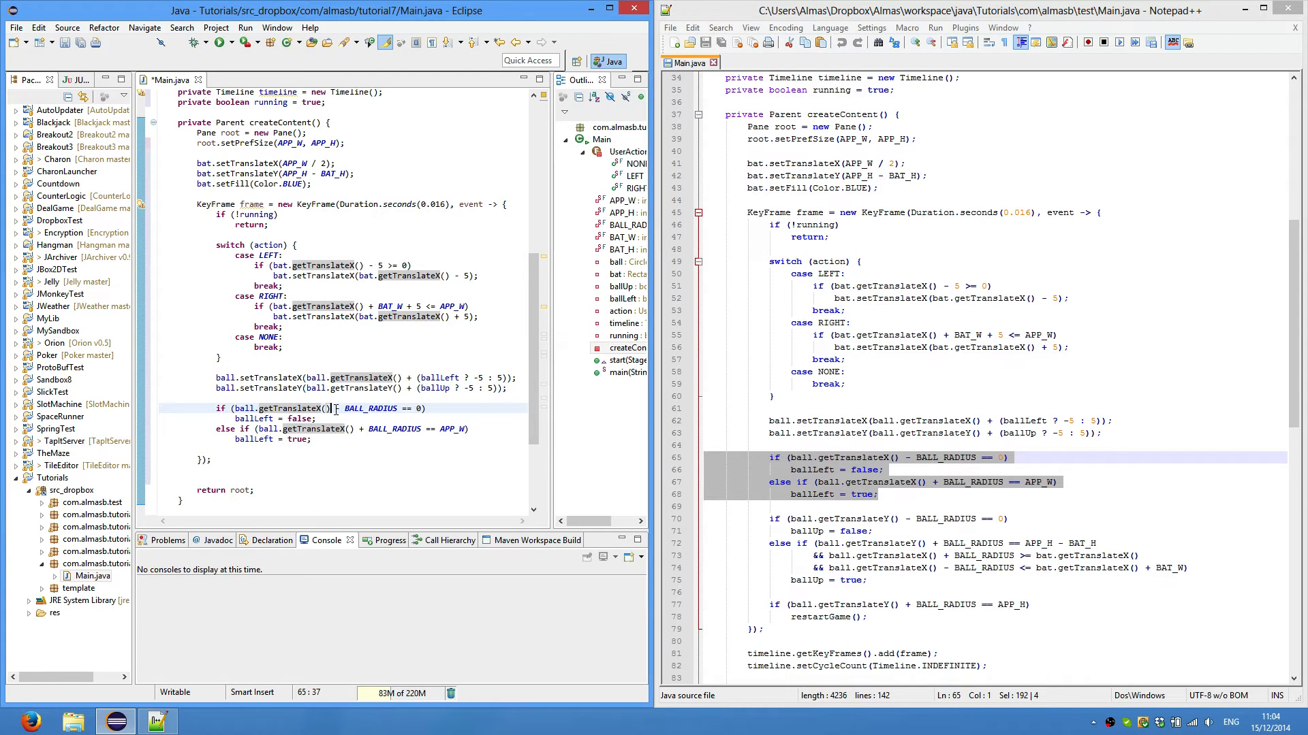
mouse_move(322, 408)
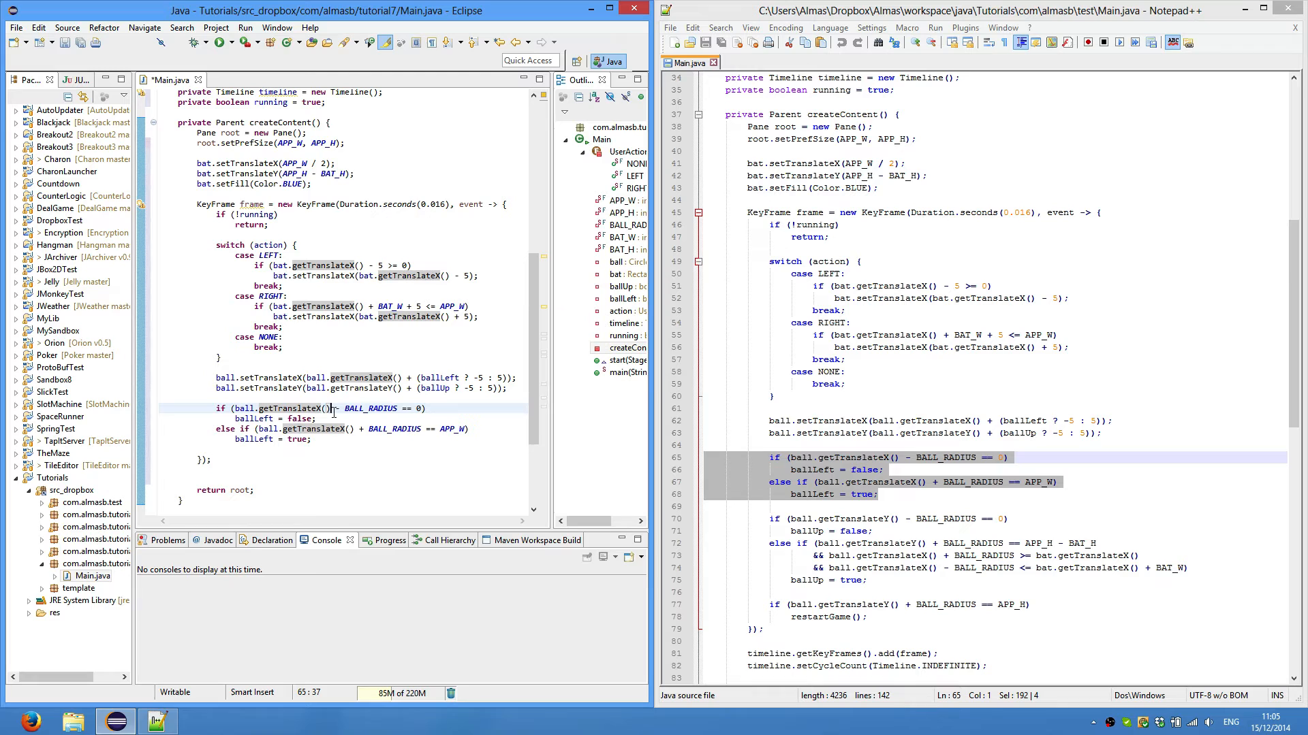
- Add getTranslateY checks flipping ballUp false at the top edge and true on the bat
double_click(370, 407)
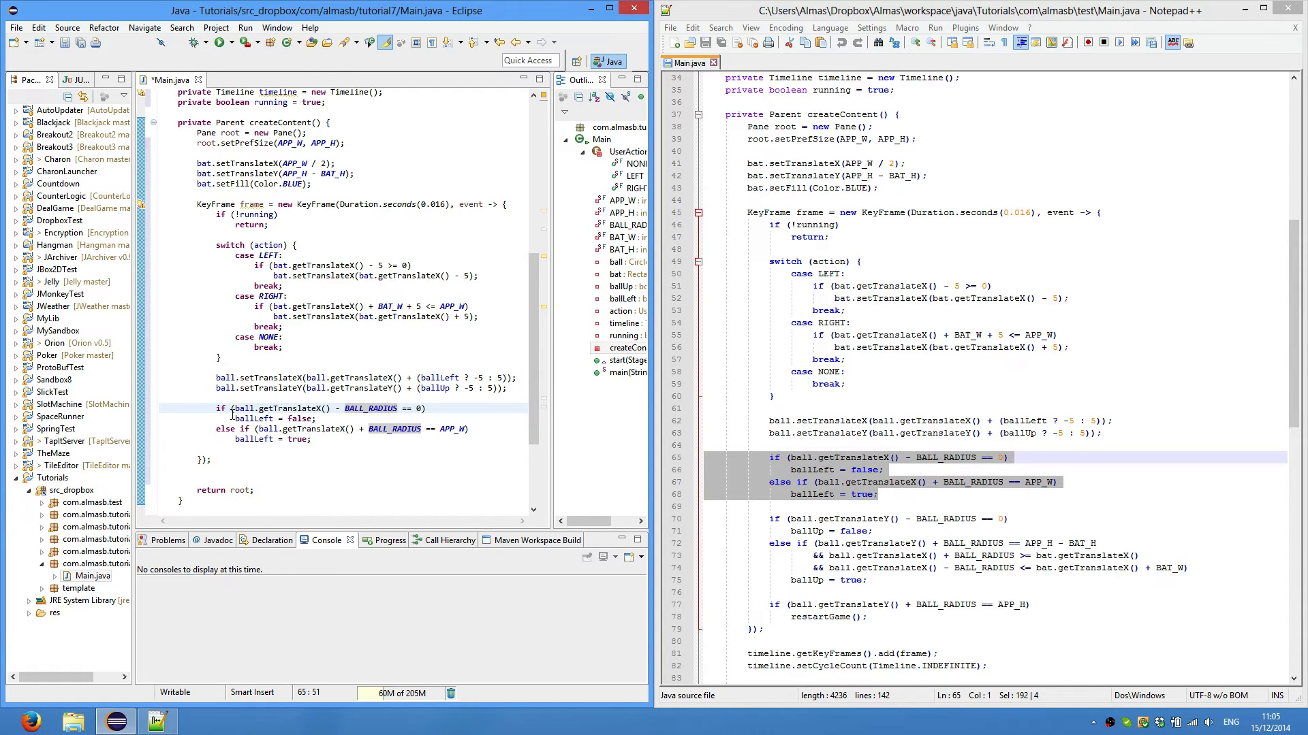
double_click(252, 418)
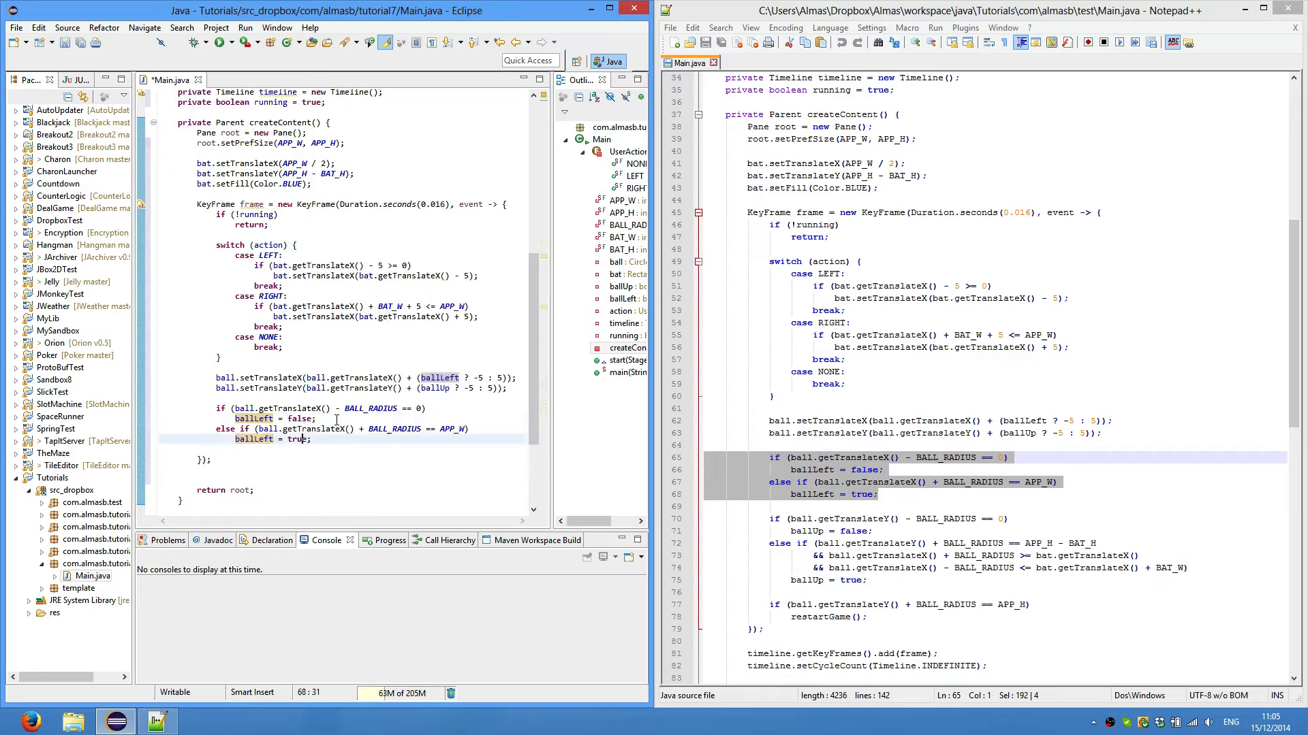
scroll("down", 3)
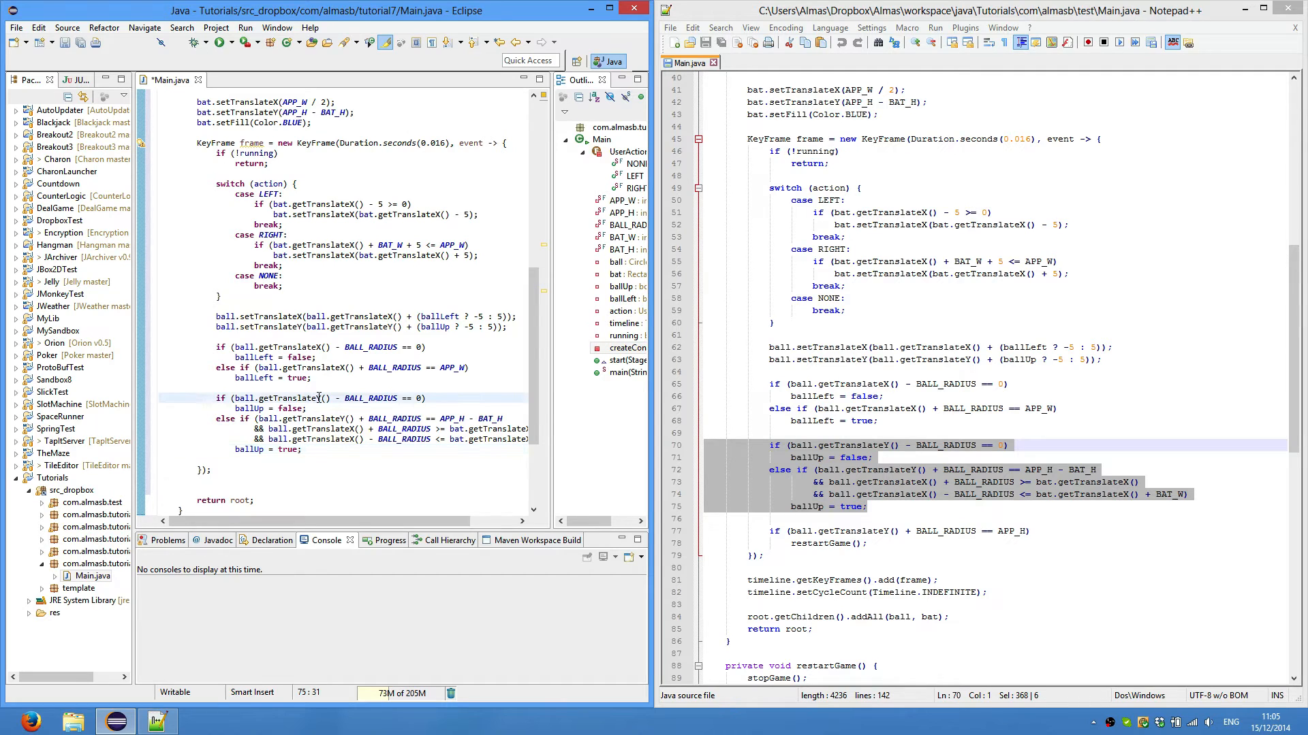
- Review the bat-height collision condition and equality check, then leave a blank line below the bounce checks
left_click(315, 398)
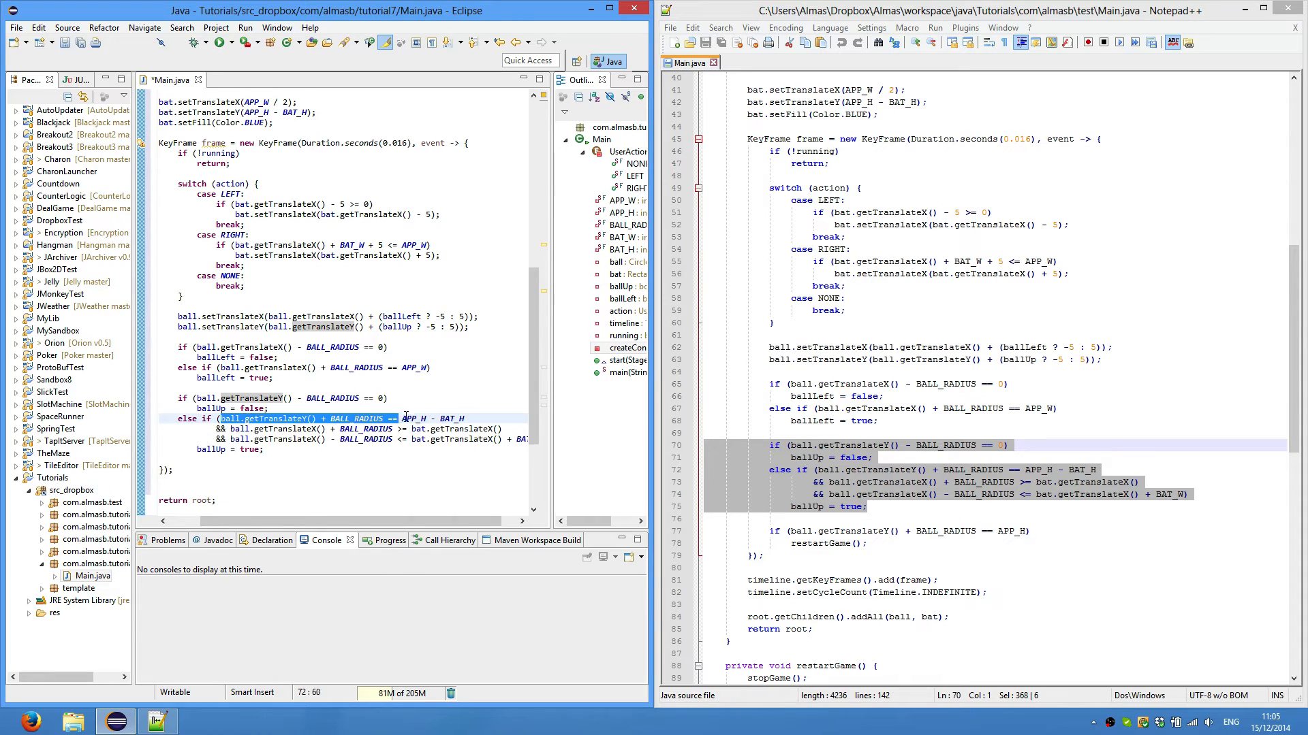
left_click_drag(399, 418, 525, 440)
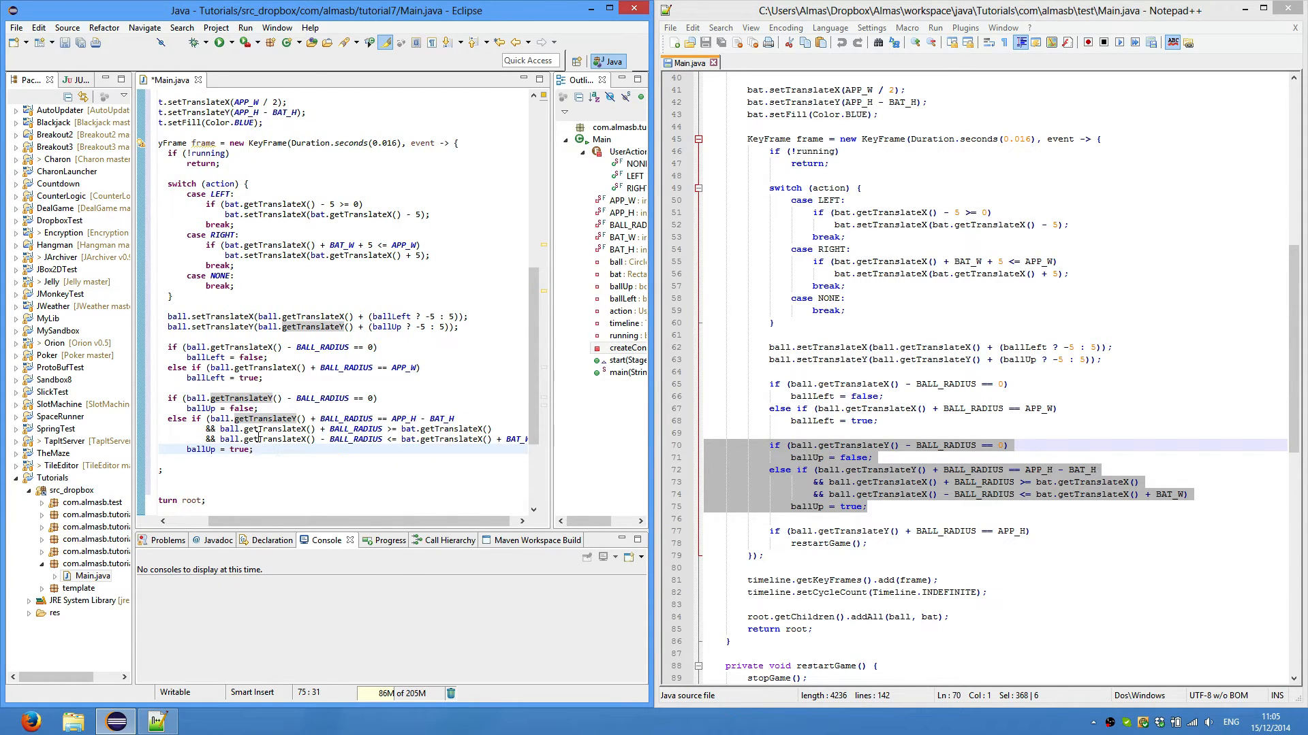
left_click(309, 418)
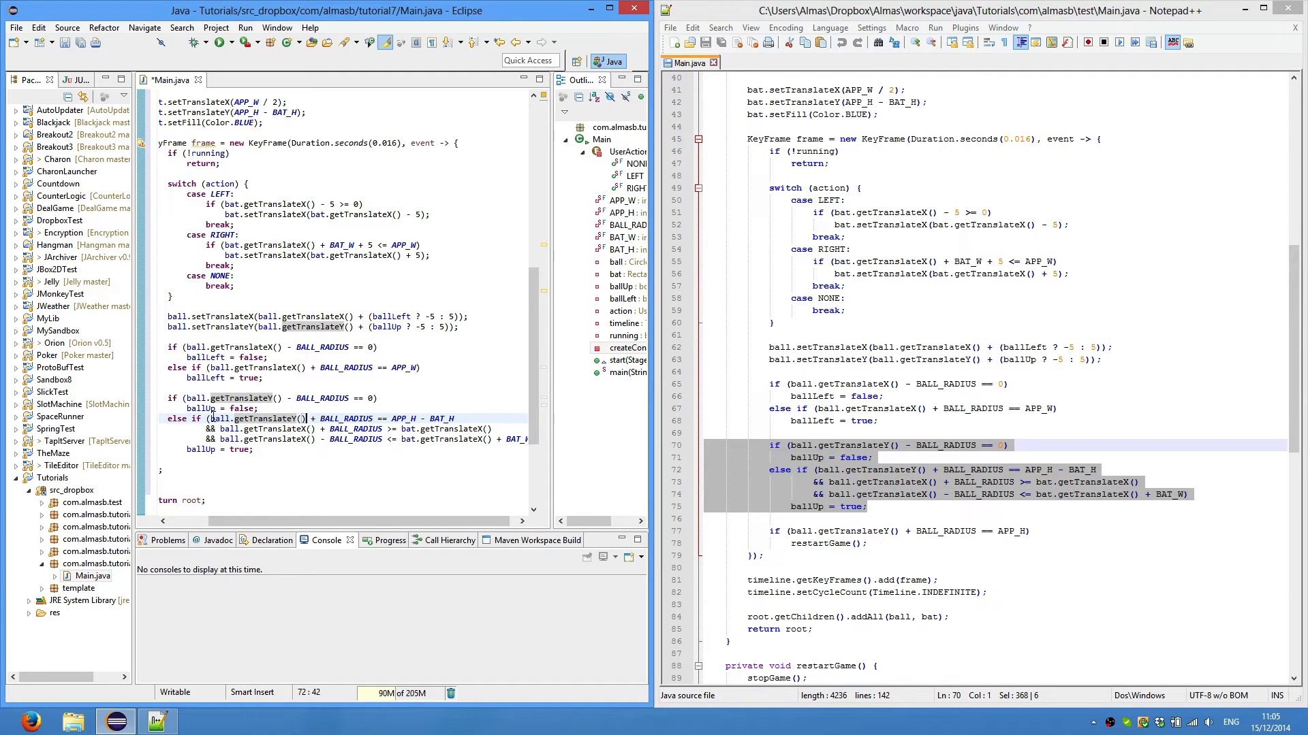
double_click(256, 418)
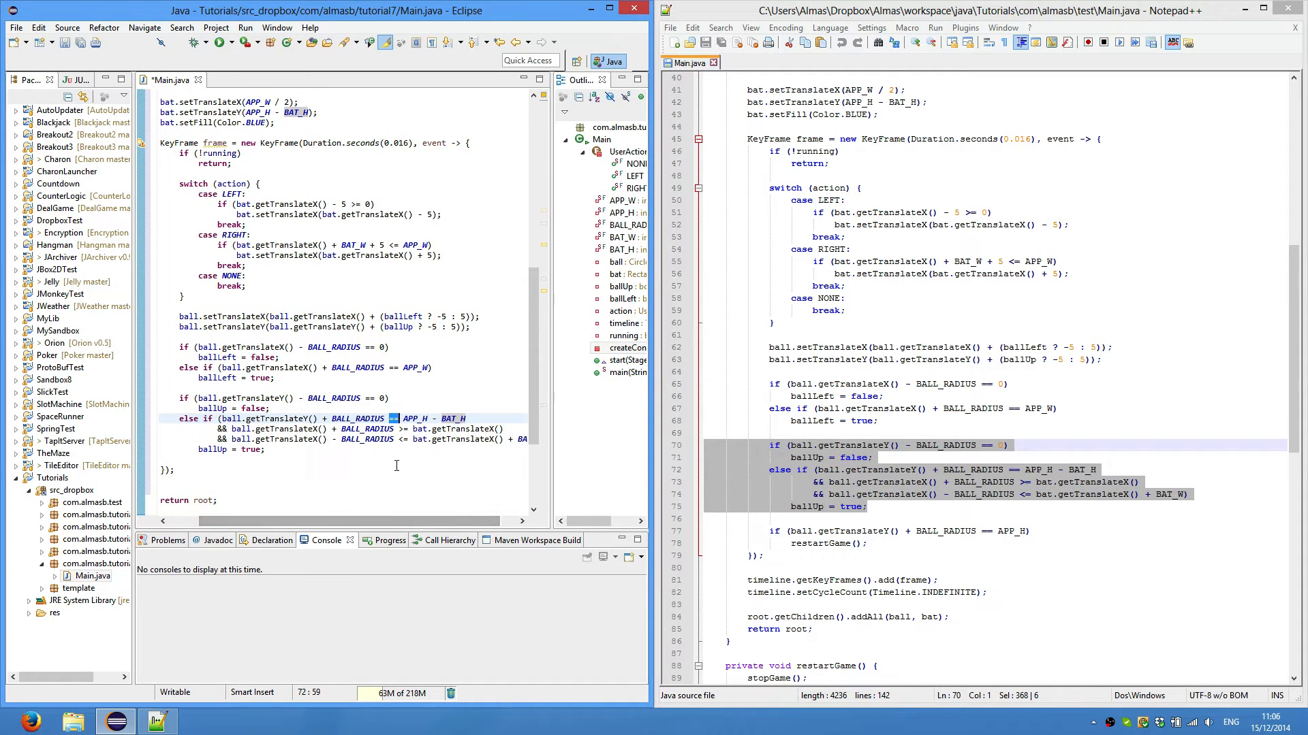
scroll("down", 3)
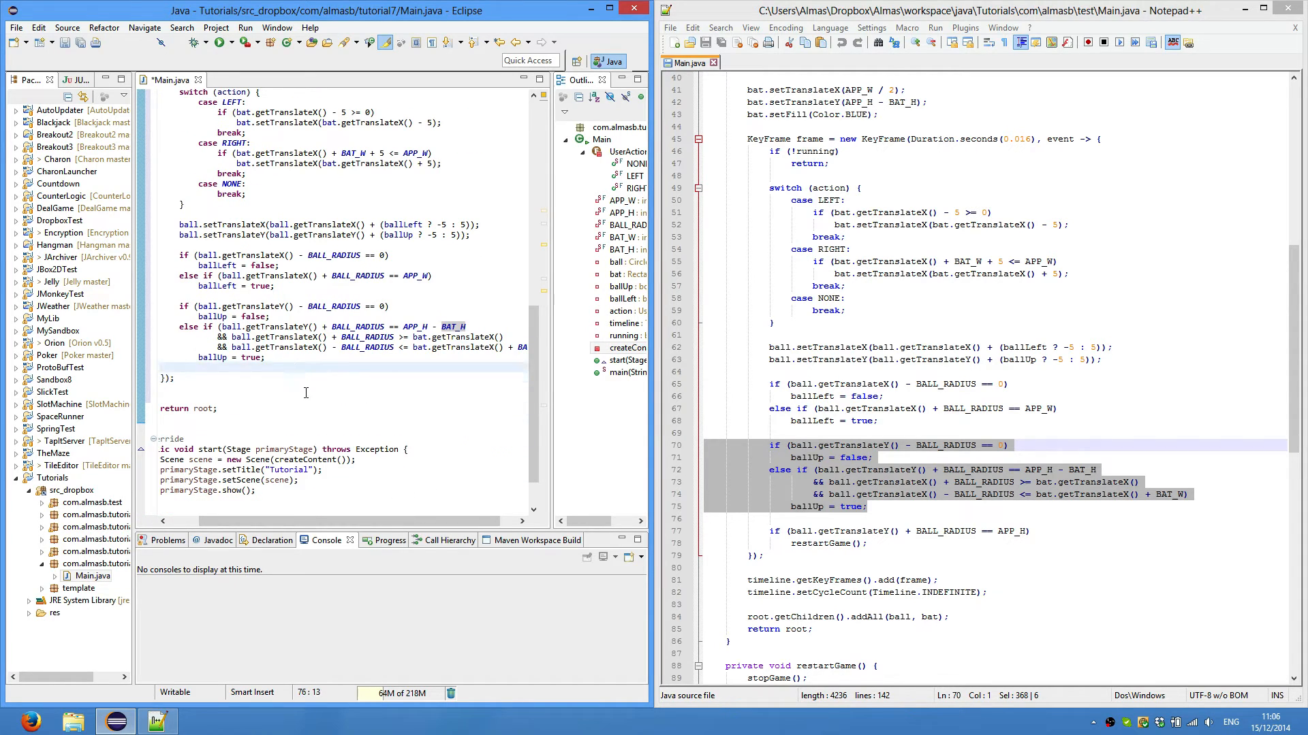
key("Enter")
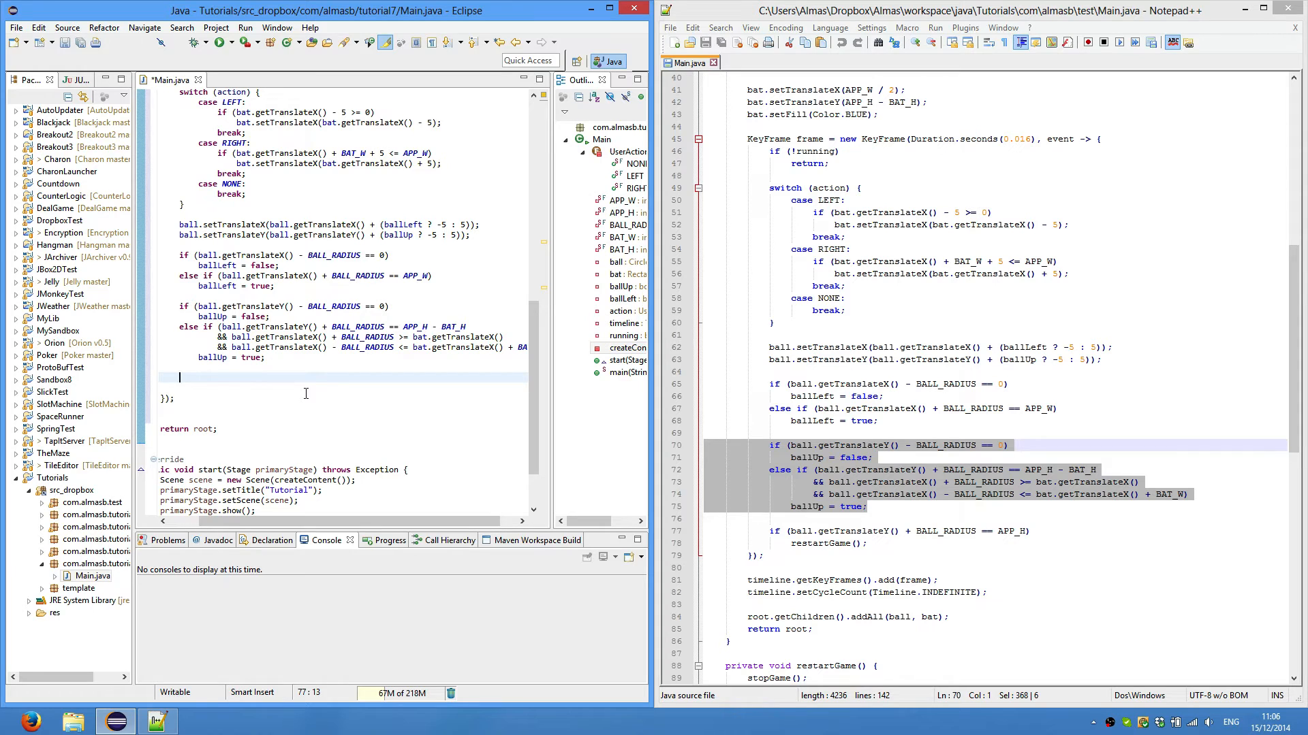
mouse_move(388, 340)
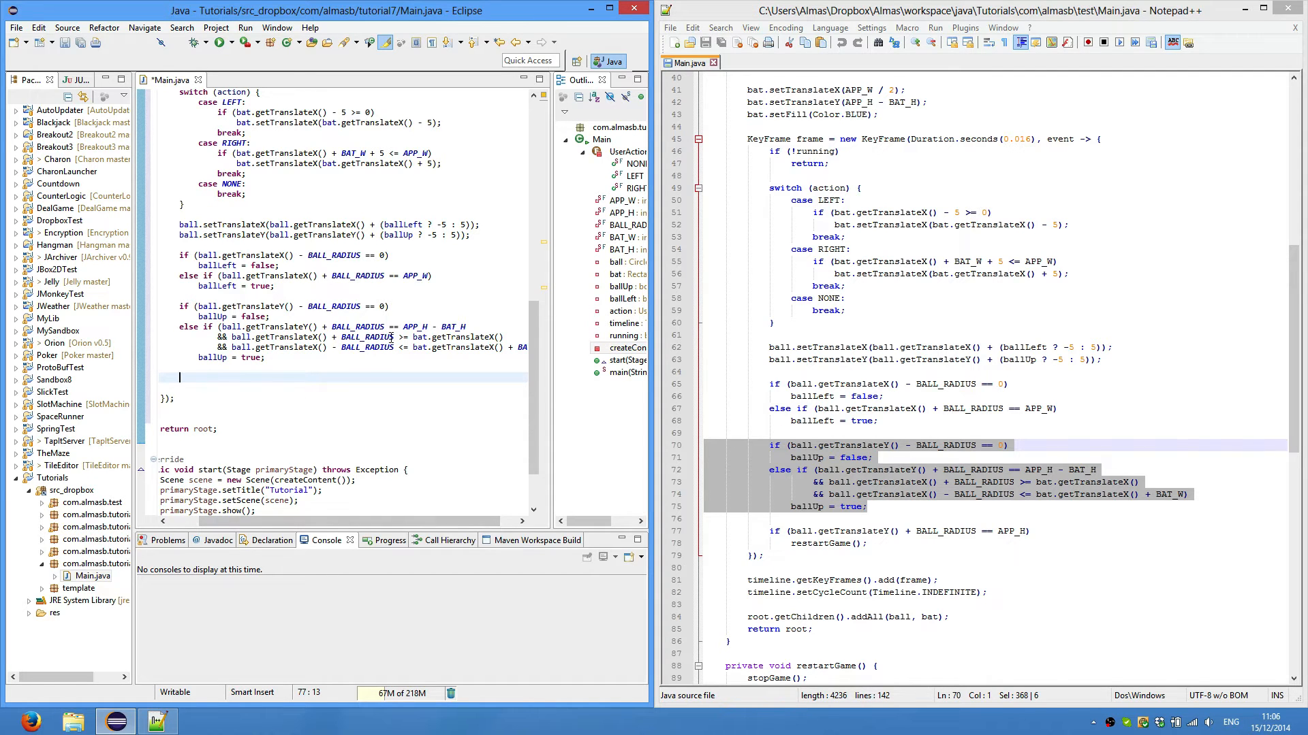
mouse_move(432, 515)
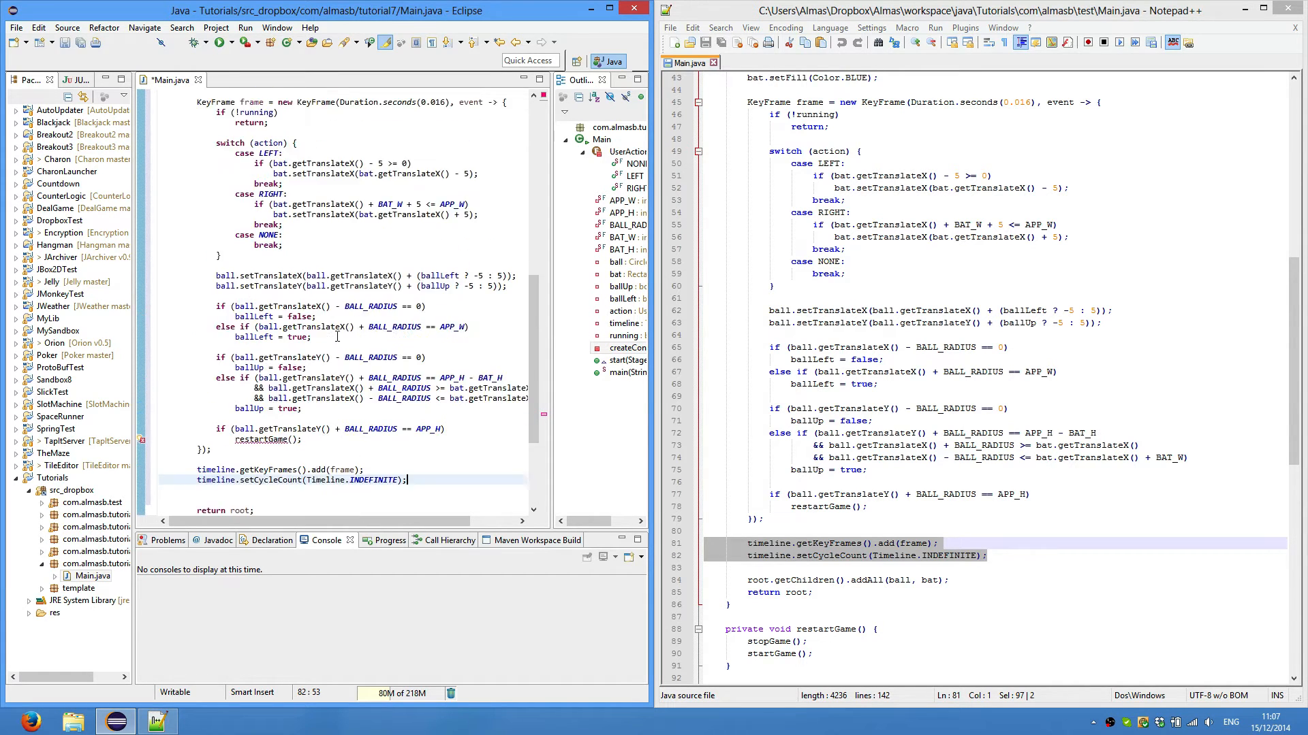
- Define restartGame, stopGame and startGame methods stopping the timeline, recentring the ball and playing again
scroll("down", 3)
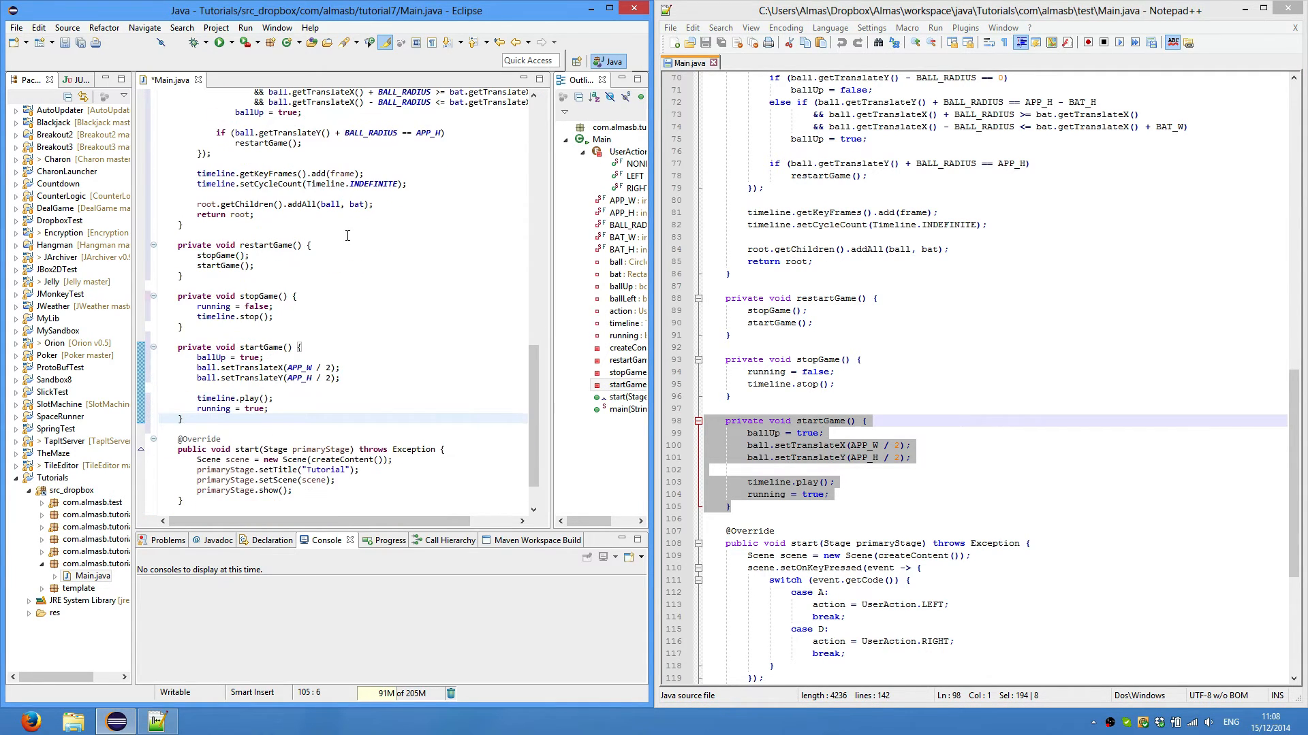
mouse_move(362, 295)
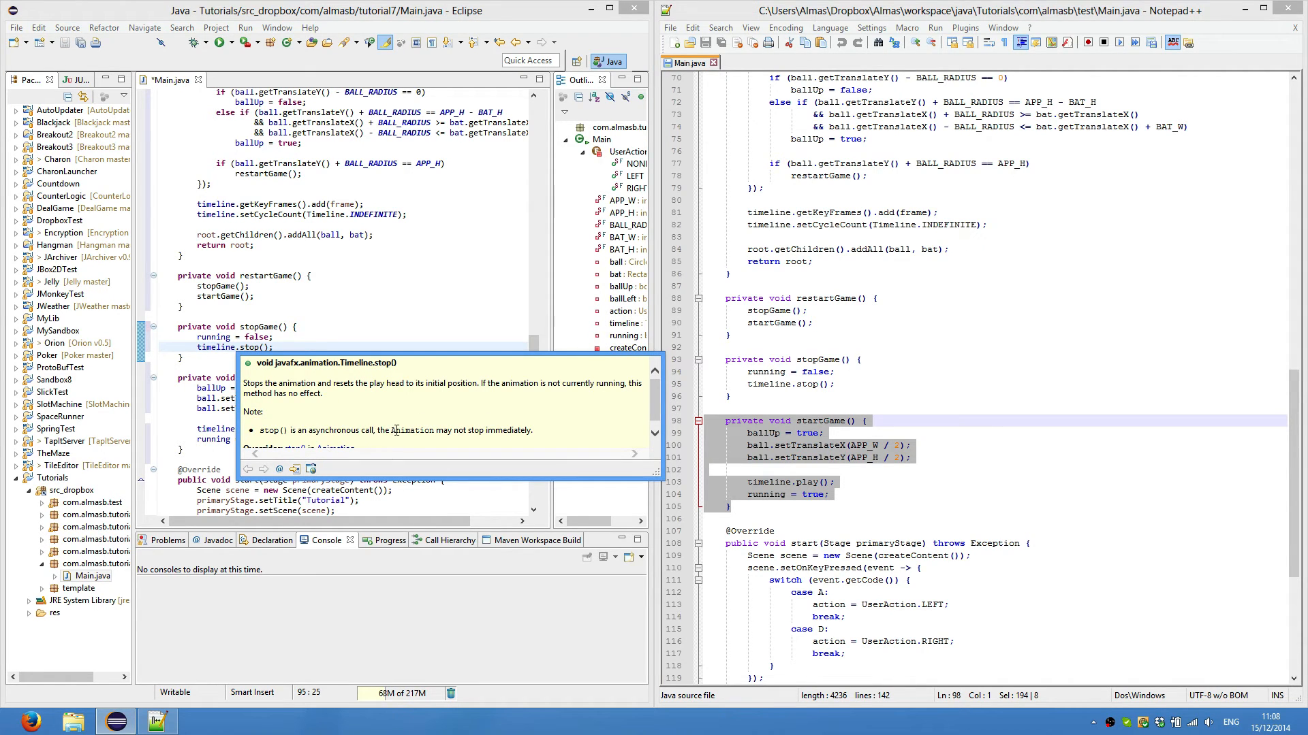
mouse_move(412, 306)
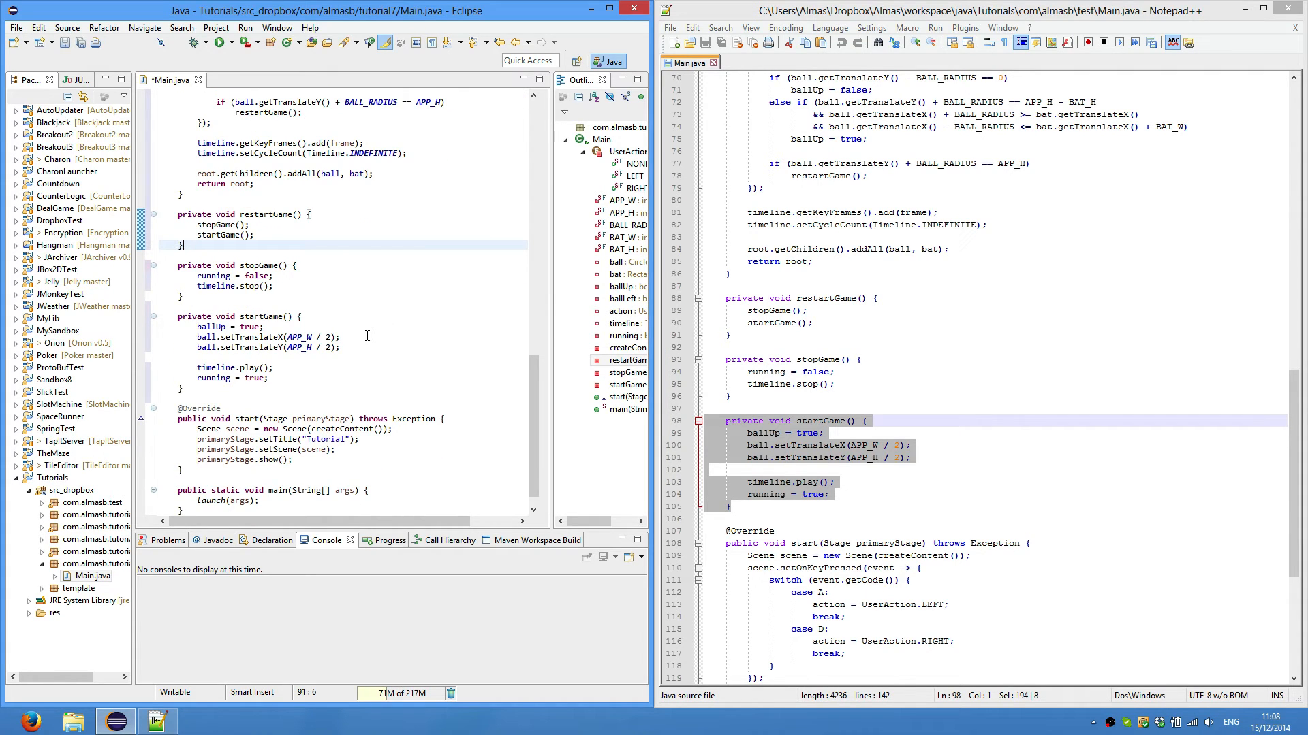
- Add setOnKeyPressed and setOnKeyReleased handlers mapping A and D to LEFT/RIGHT and release to NONE
scroll("down", 3)
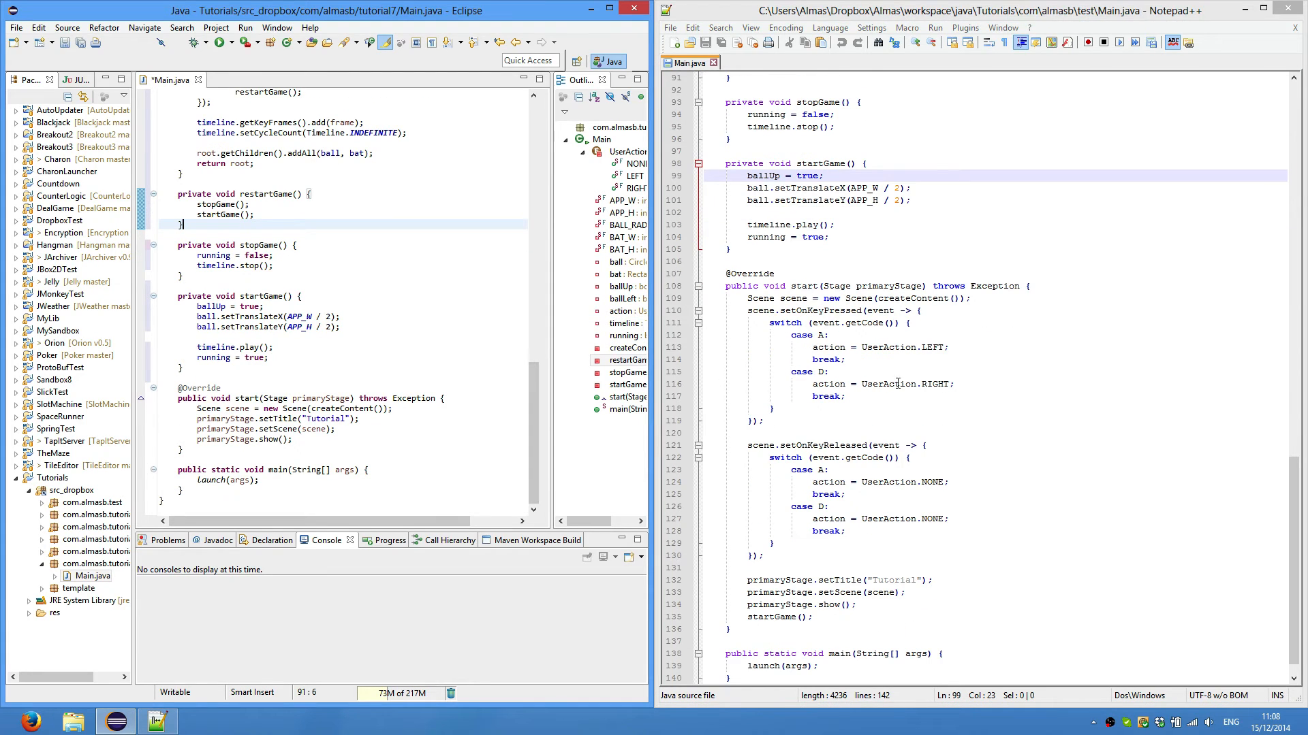
left_click_drag(747, 311, 764, 421)
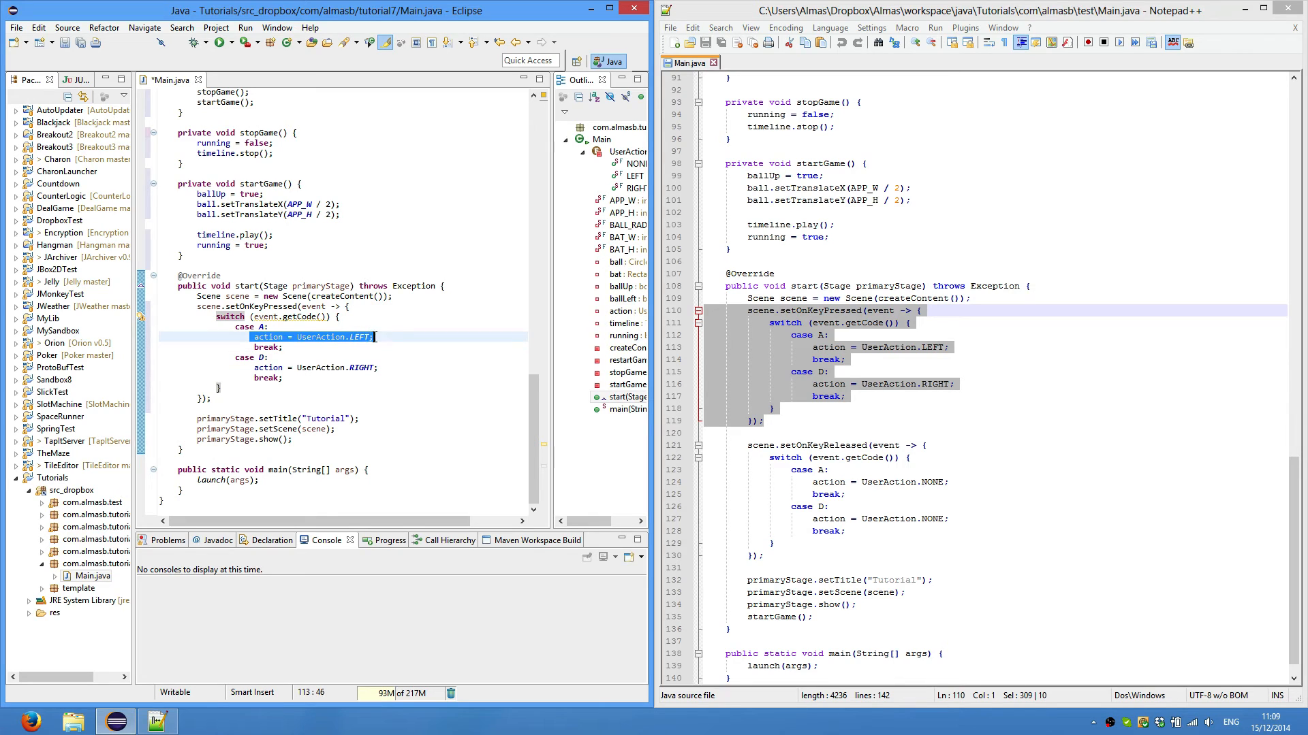
left_click(366, 406)
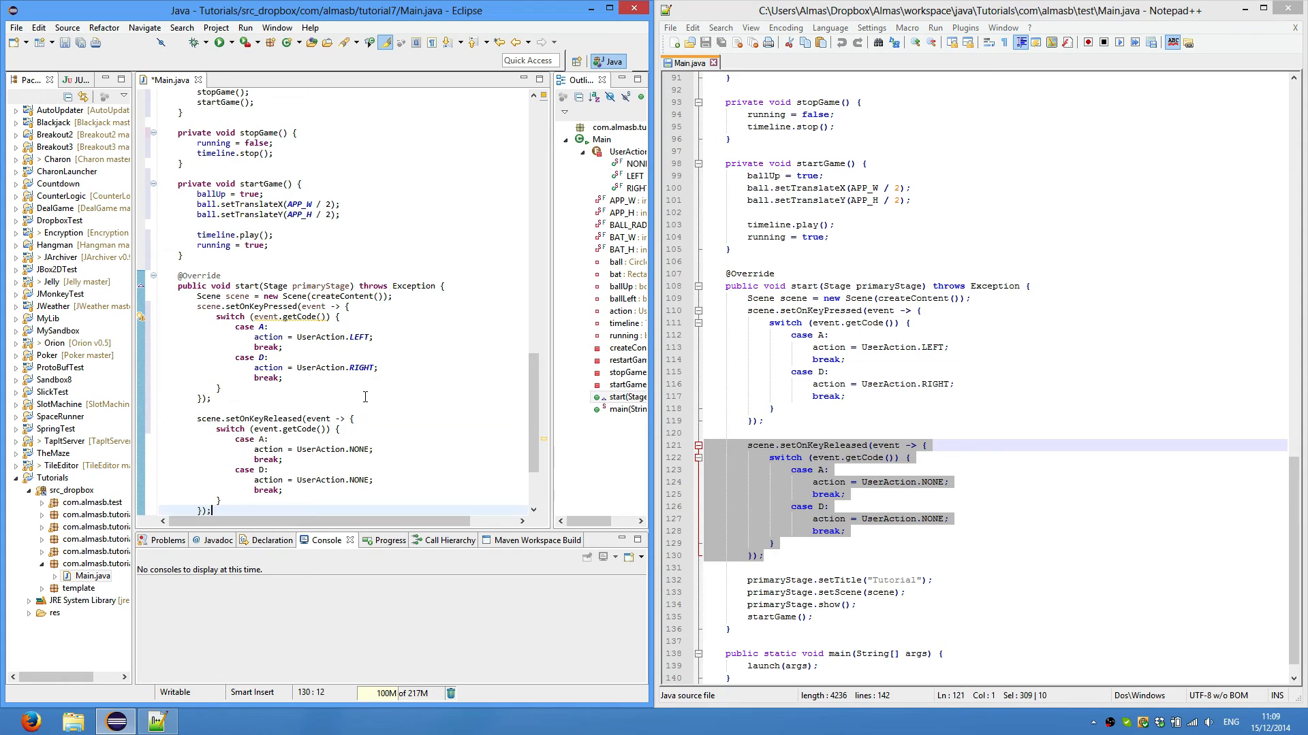
scroll("down", 3)
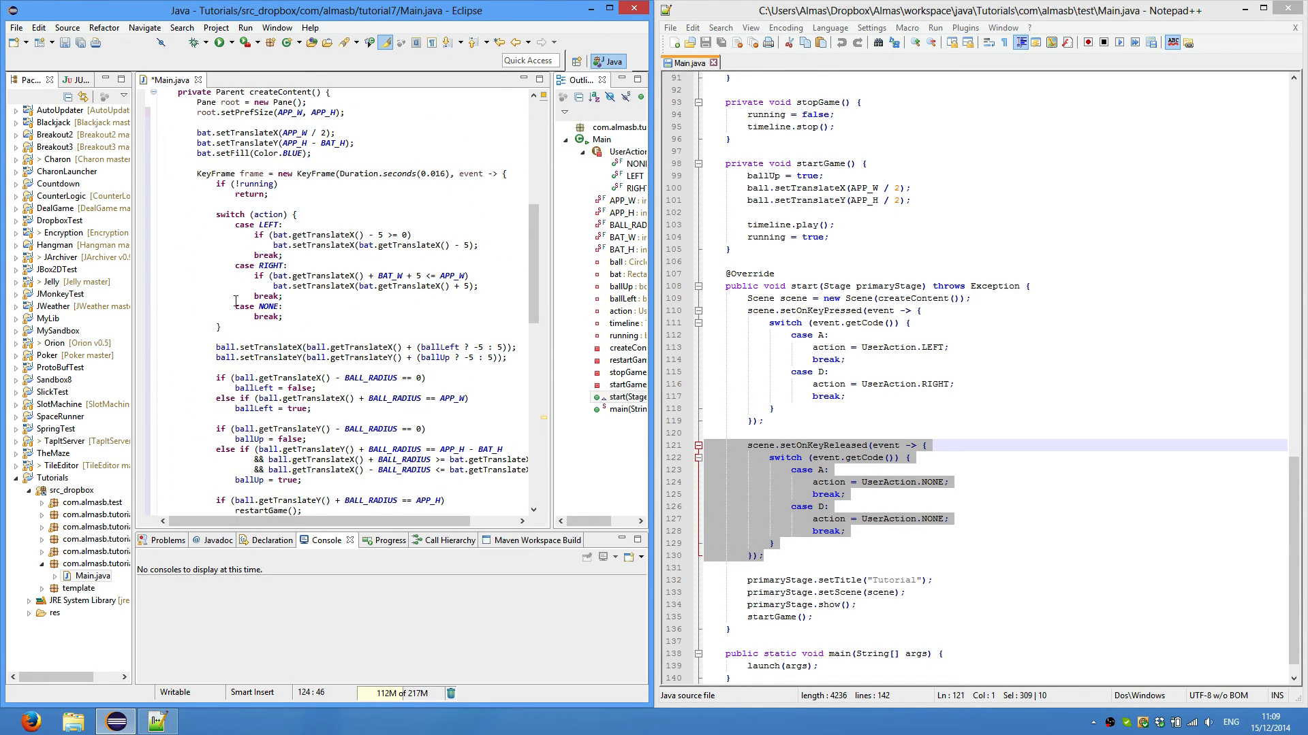
scroll("down", 3)
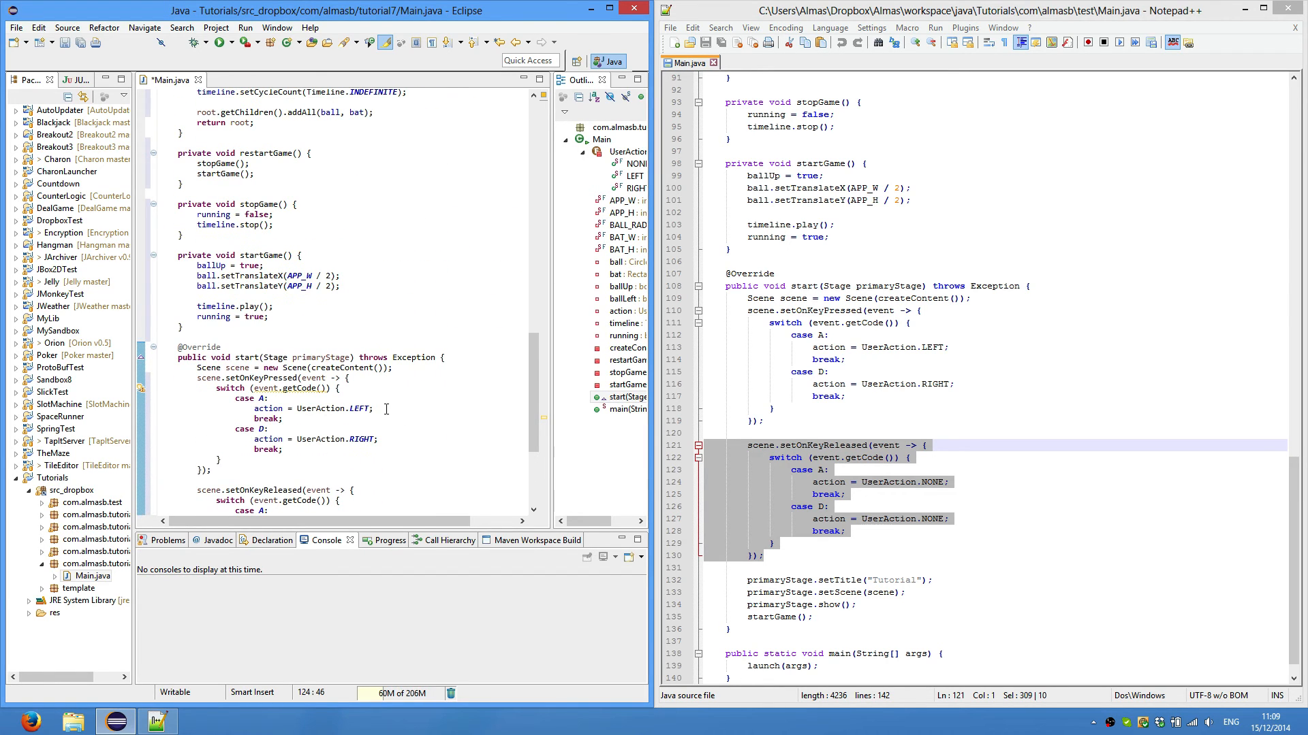
double_click(307, 408)
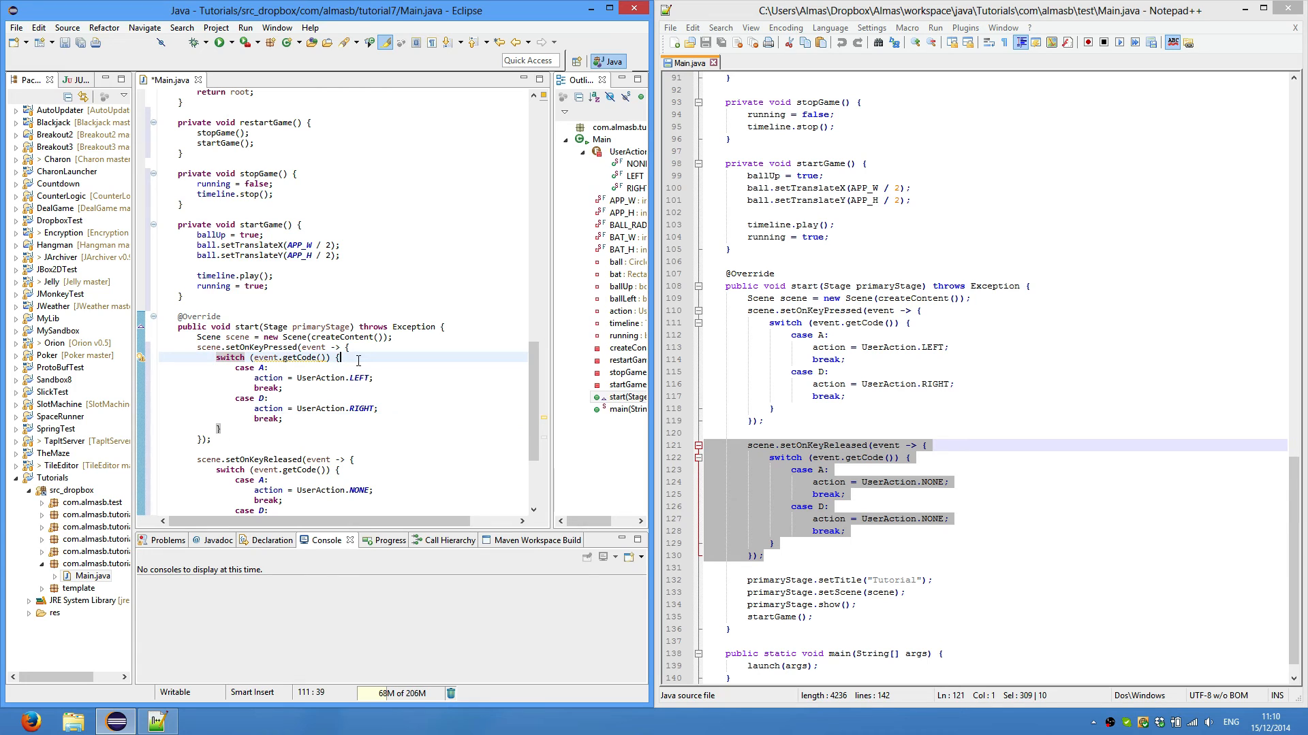
mouse_move(382, 370)
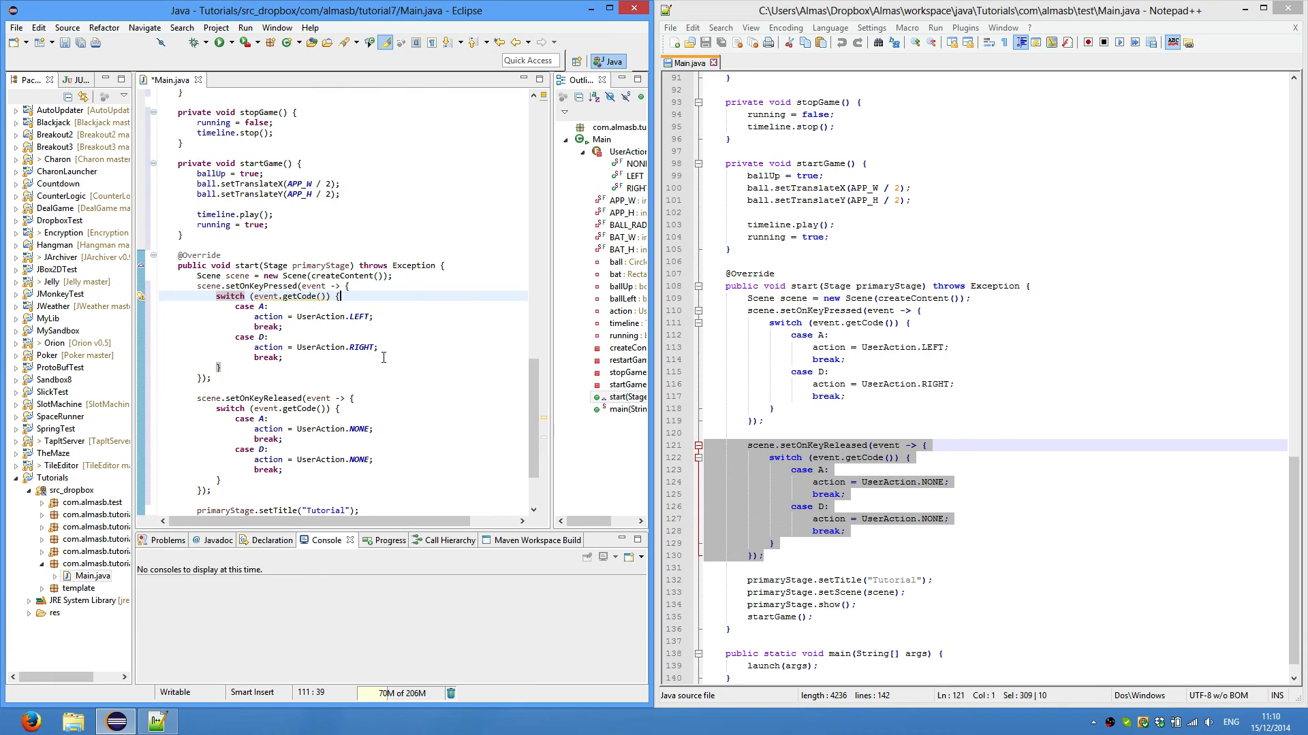
left_click(874, 434)
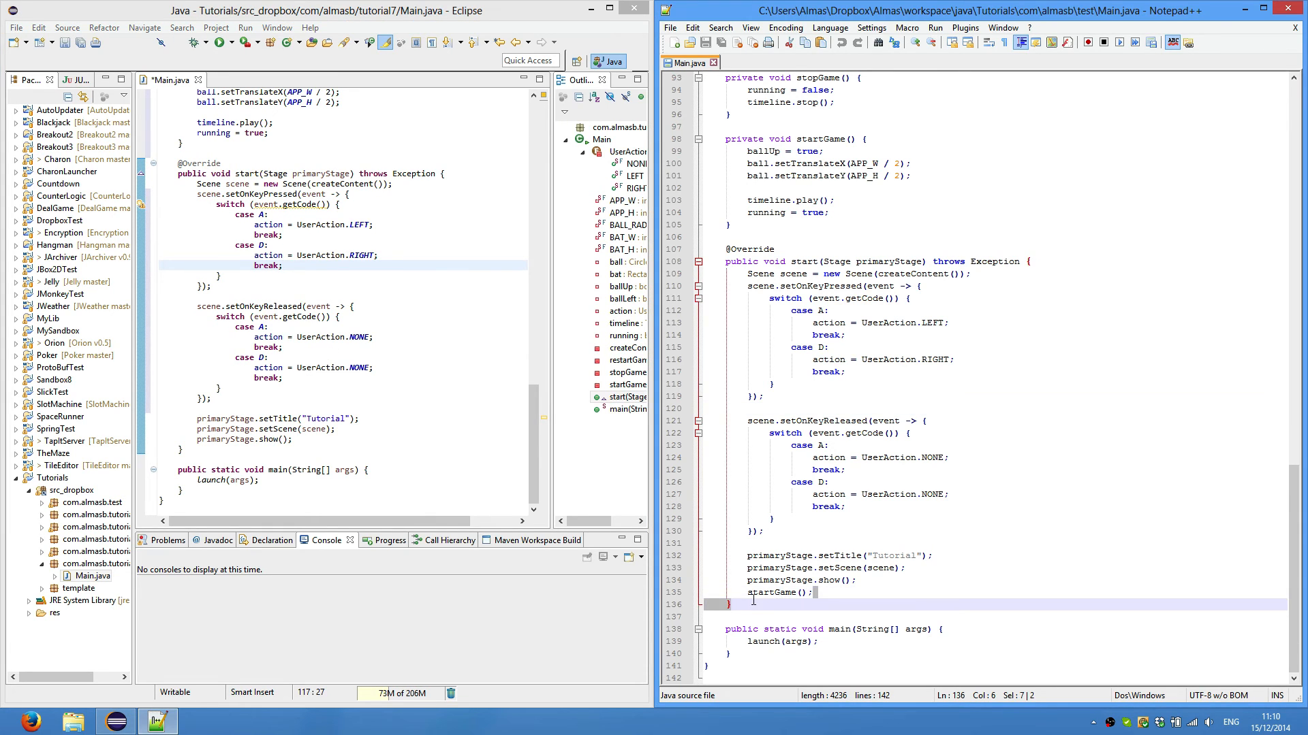
- Call startGame() after primaryStage.show() and save Main.java
double_click(774, 593)
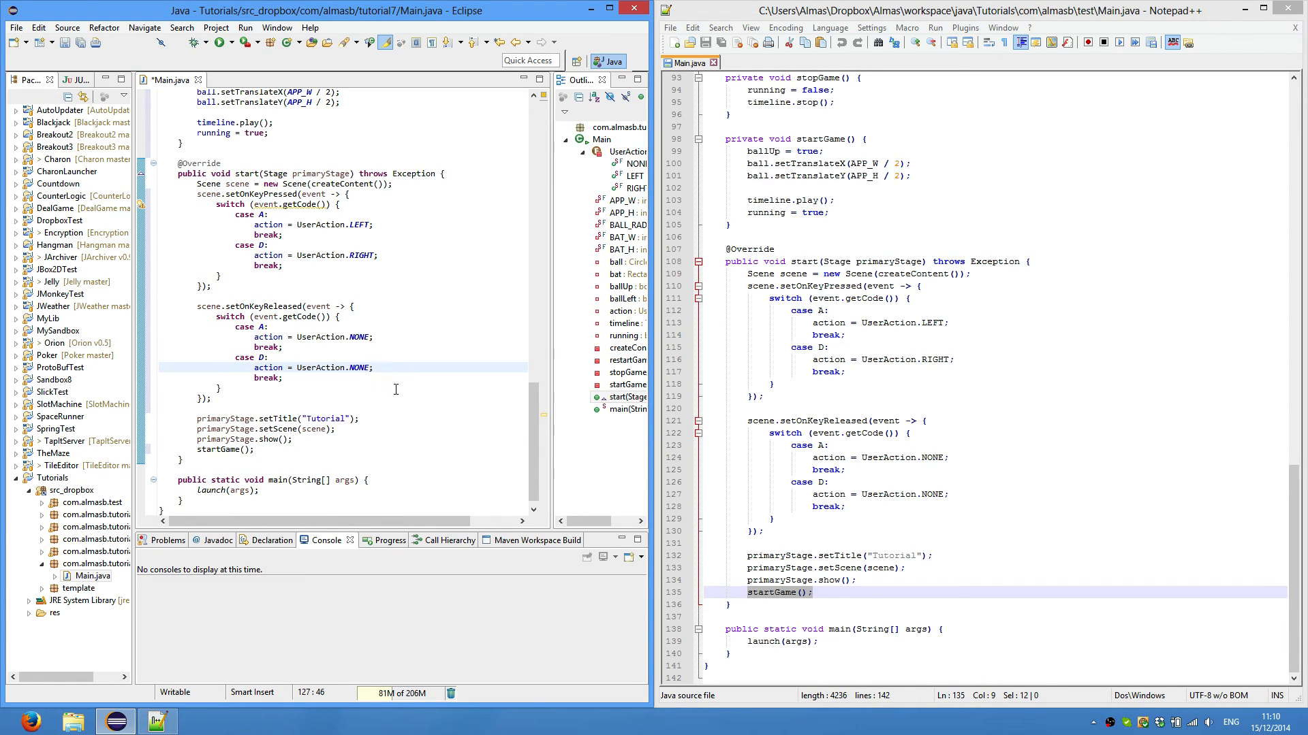
left_click(91, 576)
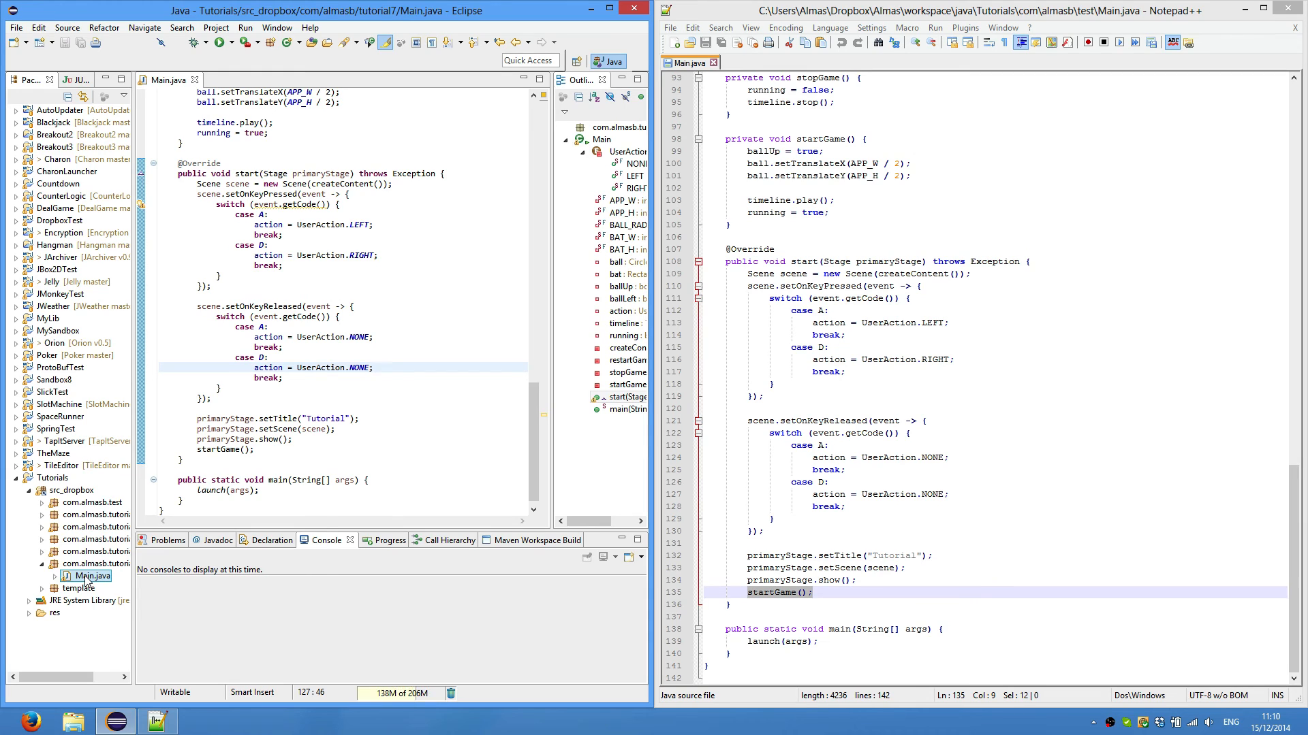
- Run Main.java as a Java application, view the Tutorial window with ball and blue bat, then close it
right_click(89, 576)
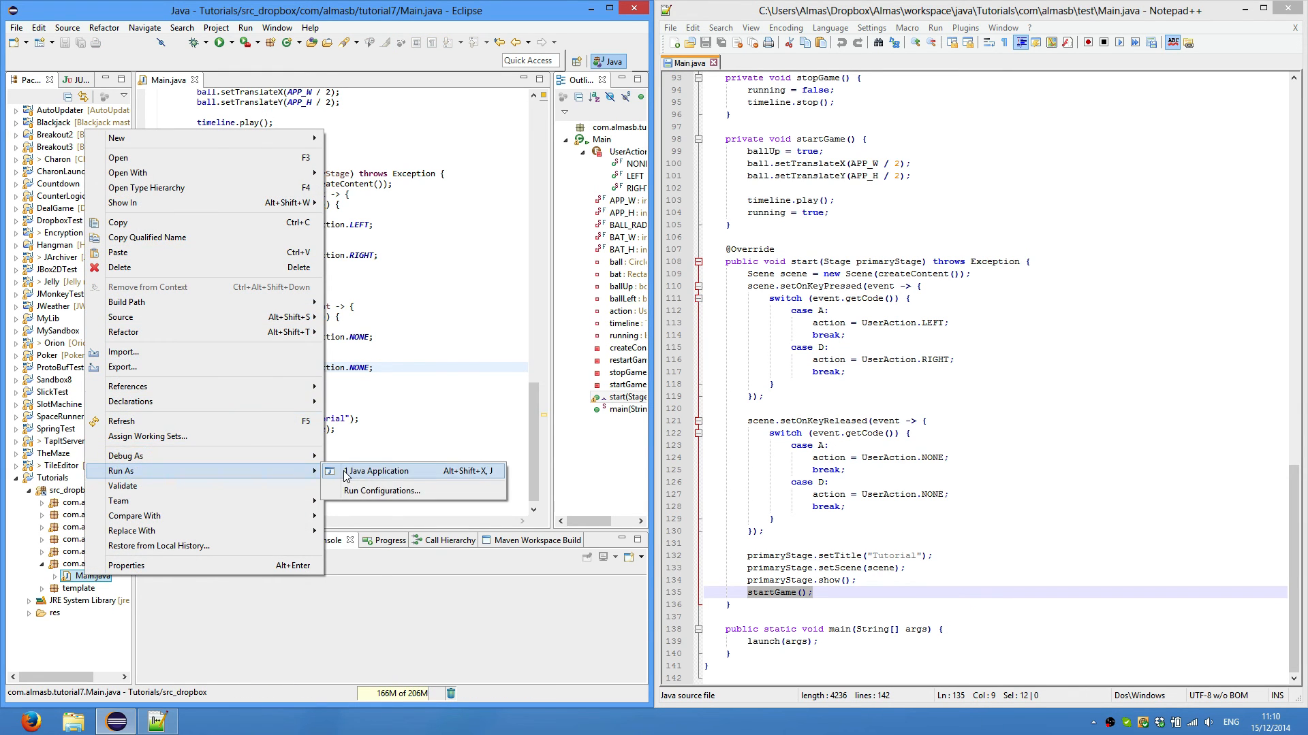
left_click(377, 471)
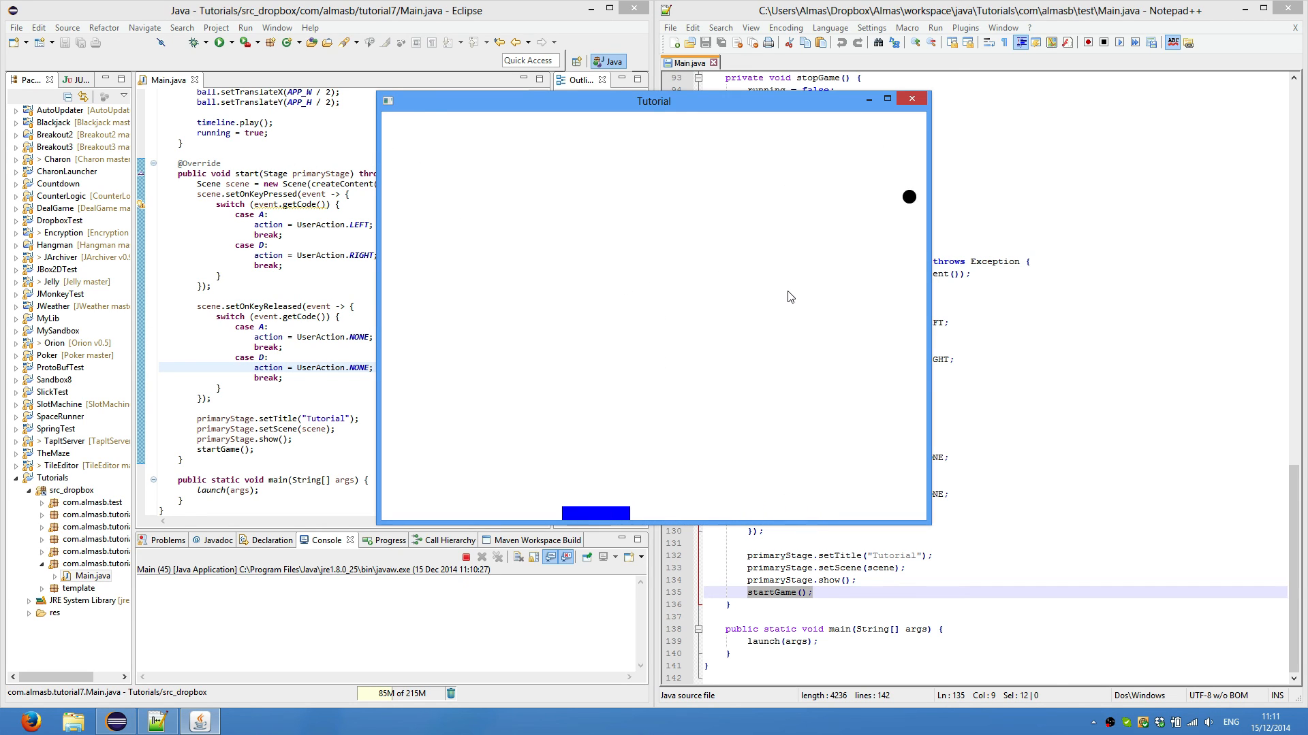
left_click(911, 98)
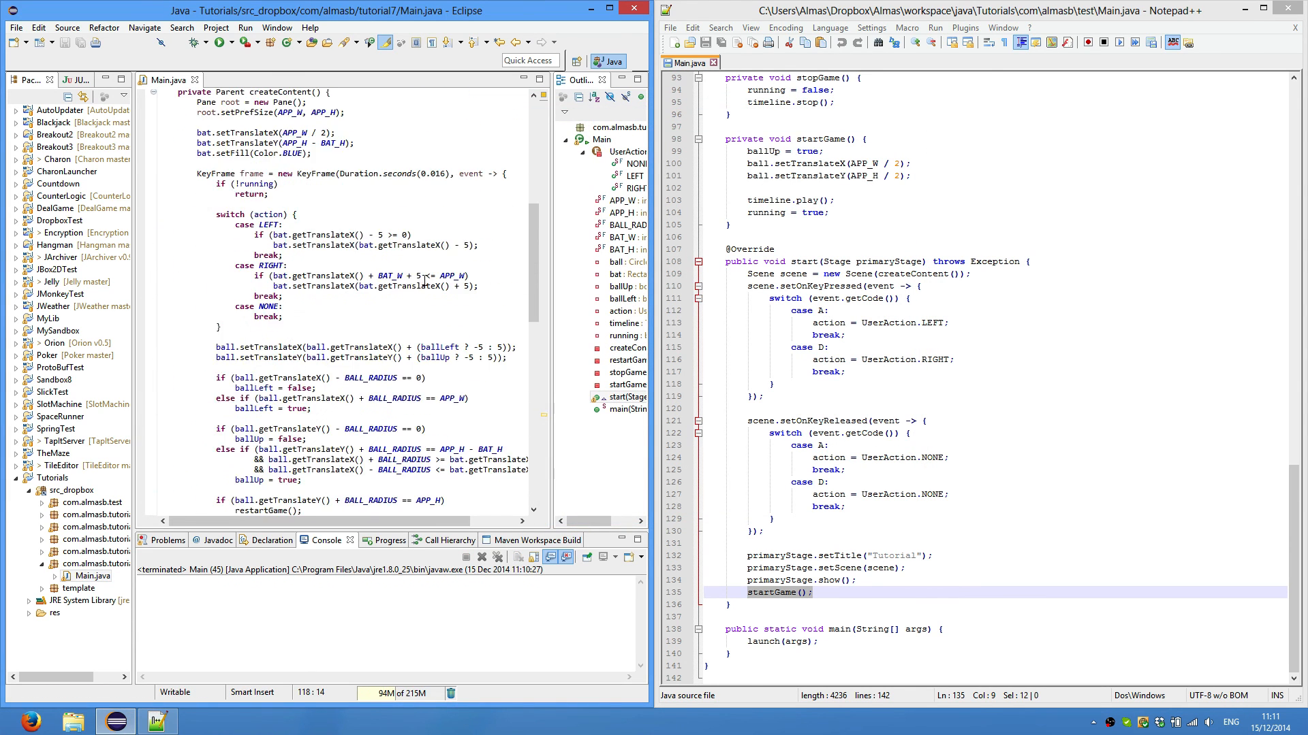
scroll("down", 3)
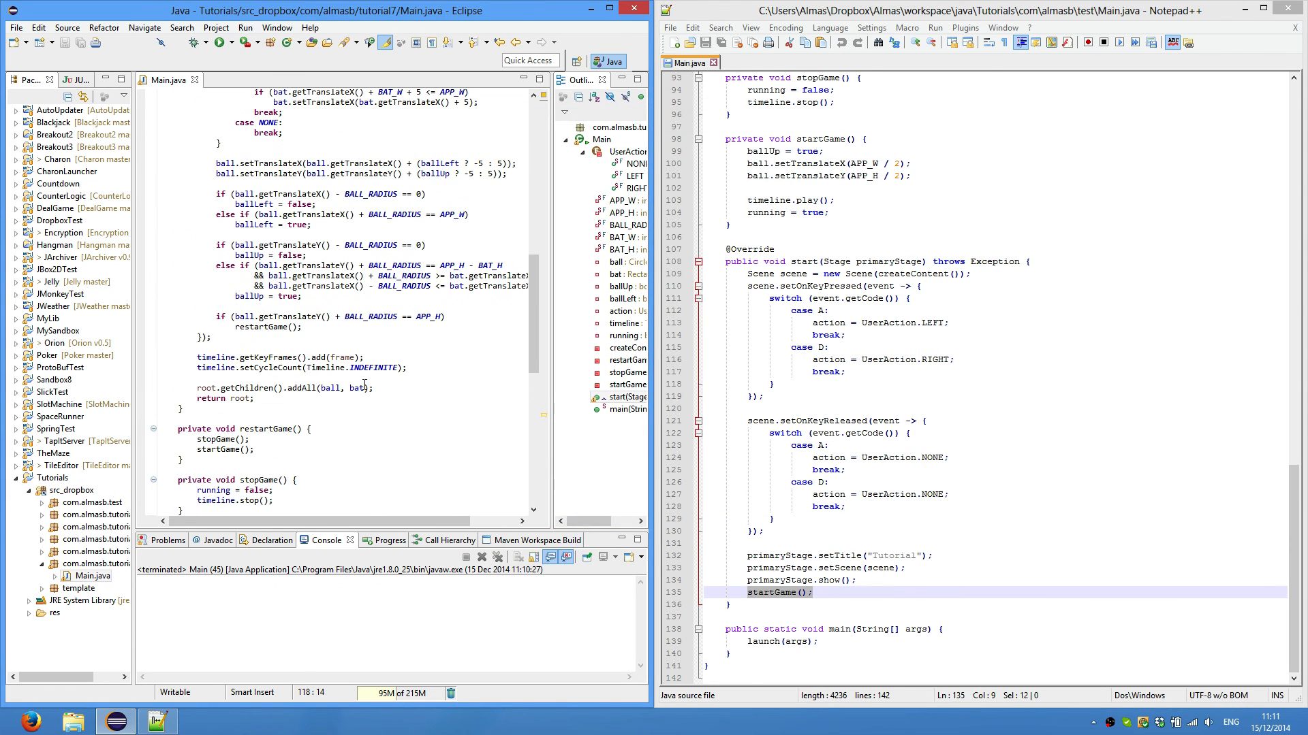